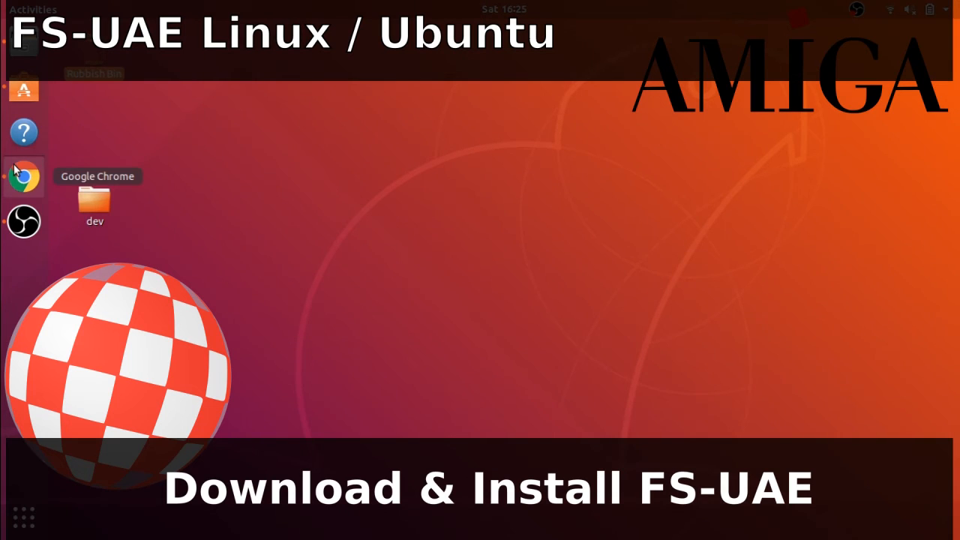
- Open Chrome and go to the FS-UAE Linux download page from the search results
left_click(23, 176)
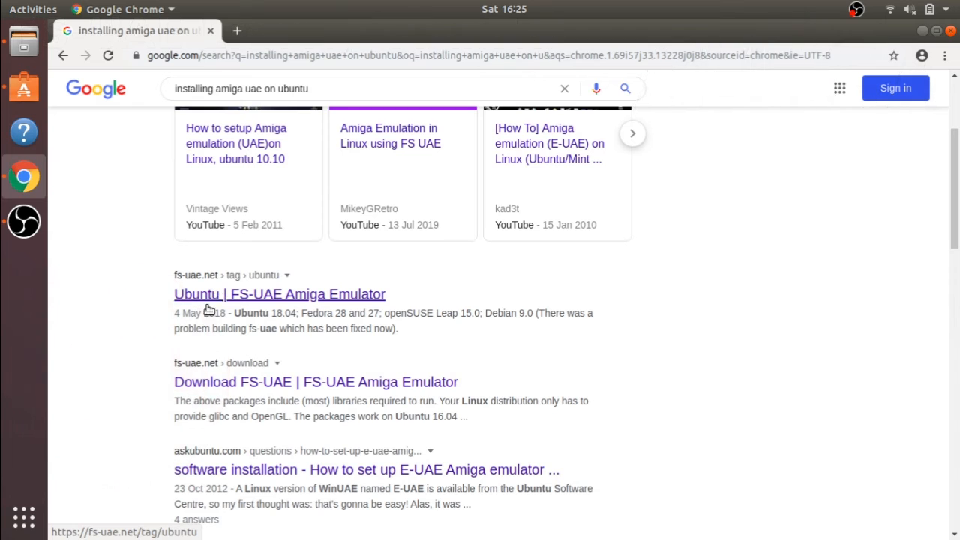
mouse_move(326, 307)
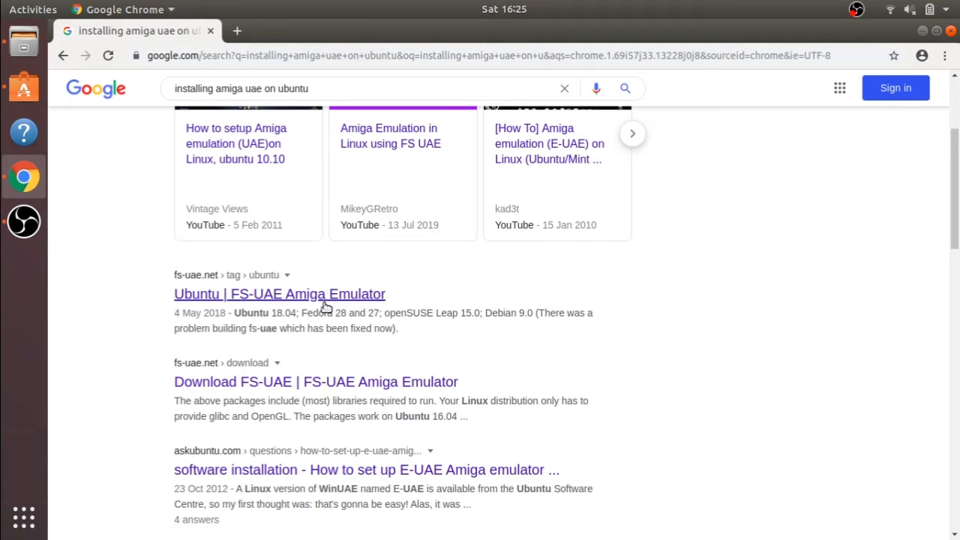
mouse_move(330, 393)
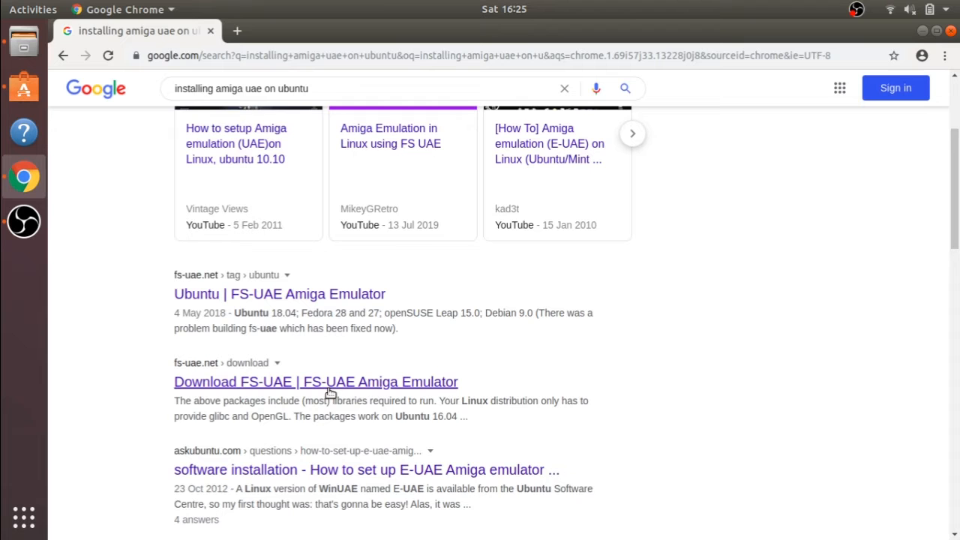
left_click(315, 382)
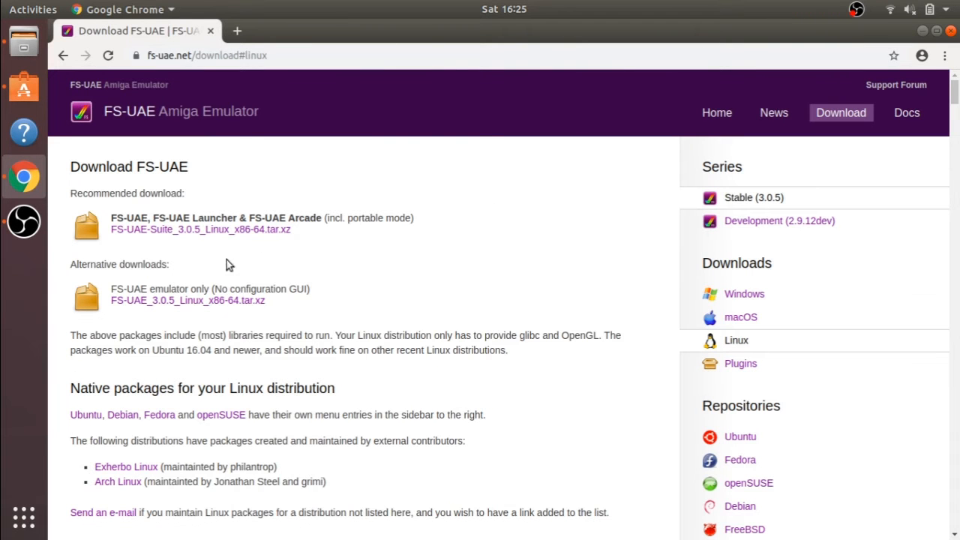
mouse_move(131, 284)
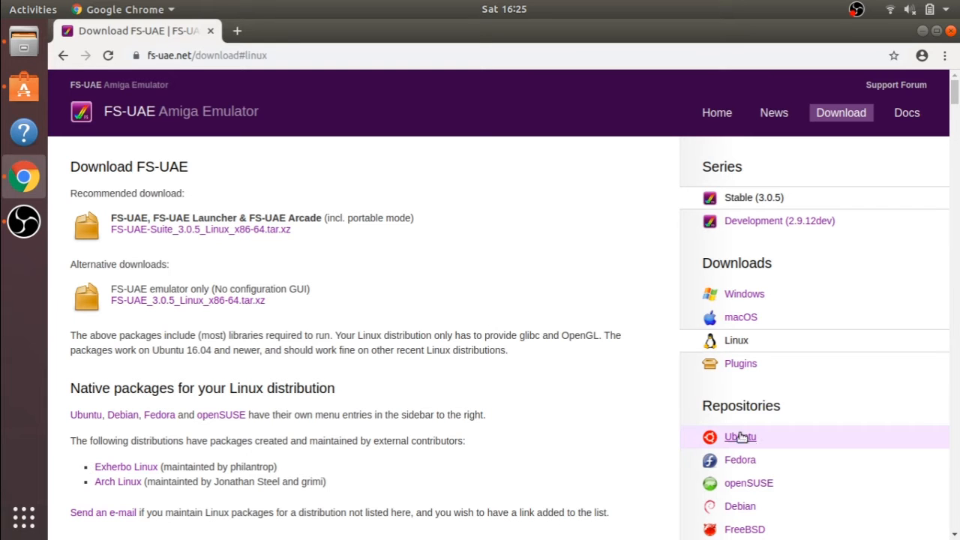
- Show the FS-UAE Ubuntu repository install commands, then minimise Chrome to the desktop
left_click(739, 437)
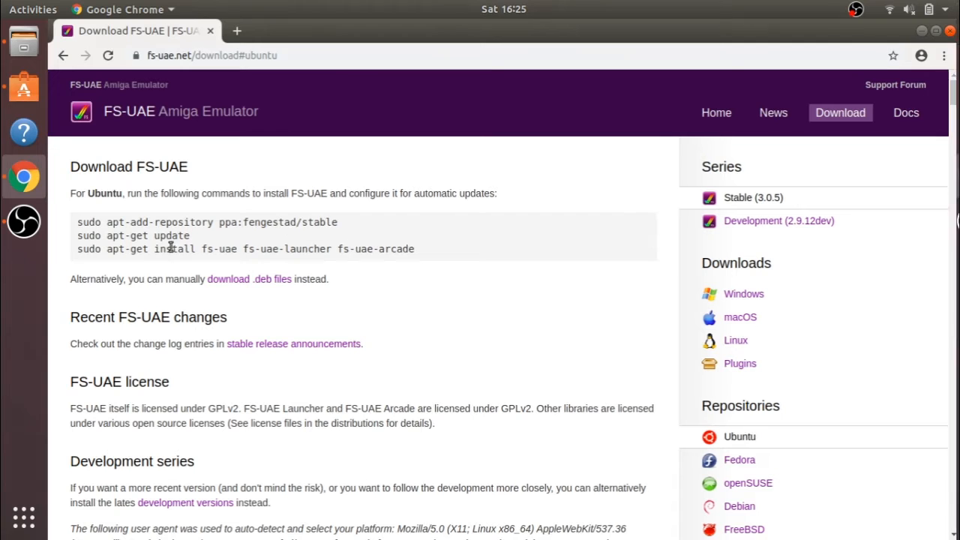
mouse_move(84, 227)
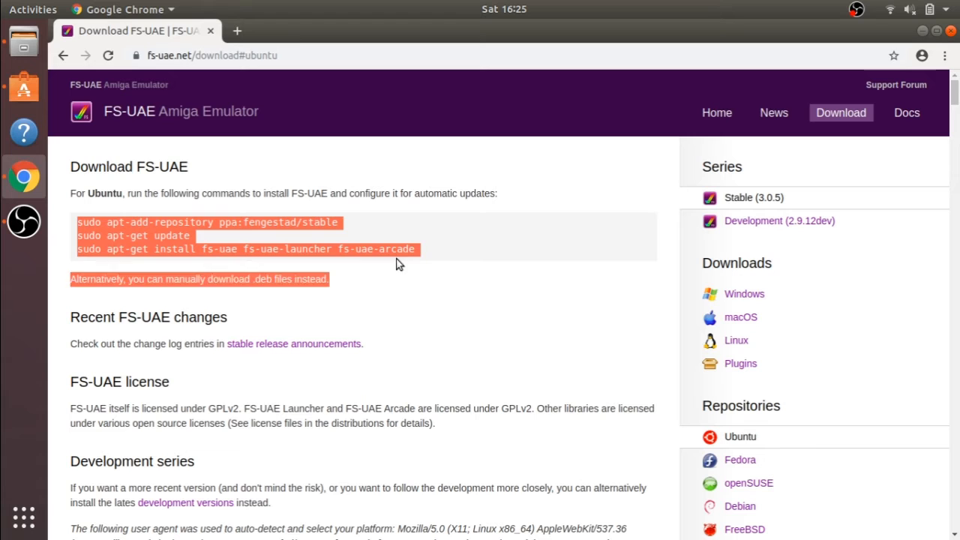
left_click(465, 263)
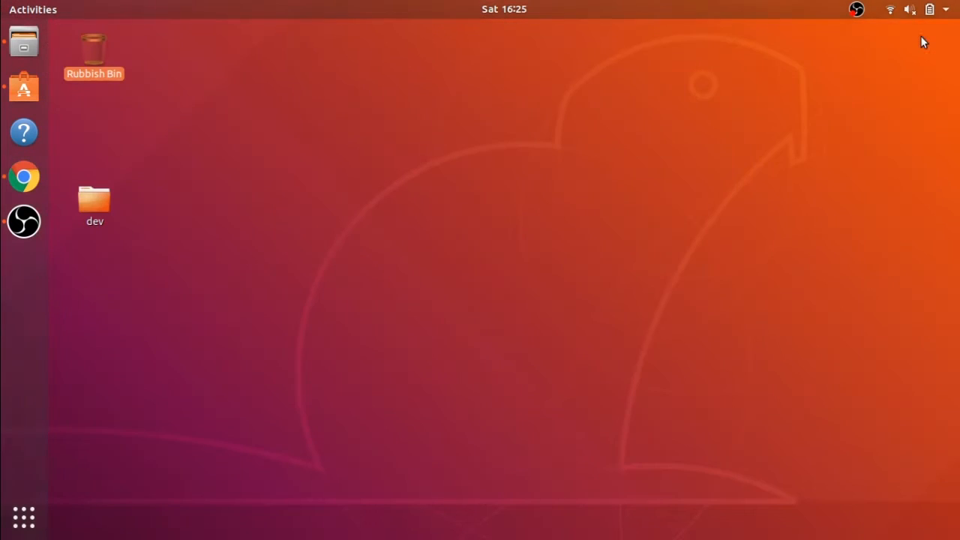
mouse_move(23, 517)
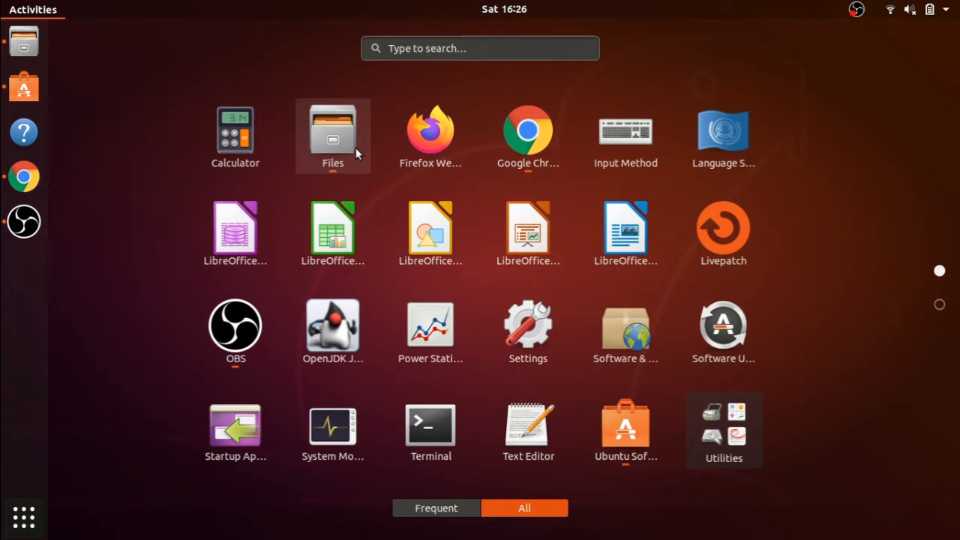
mouse_move(431, 428)
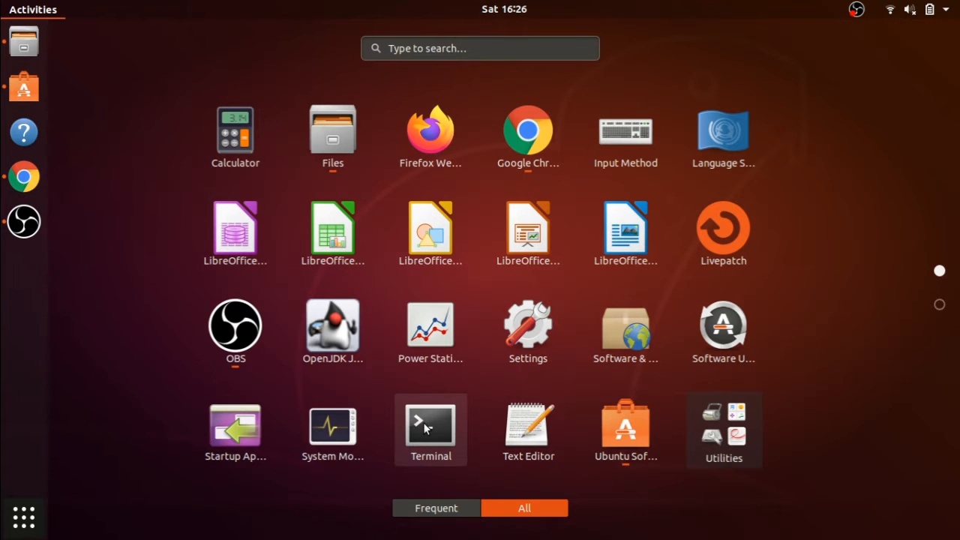
- Launch Terminal from Show Applications
left_click(430, 425)
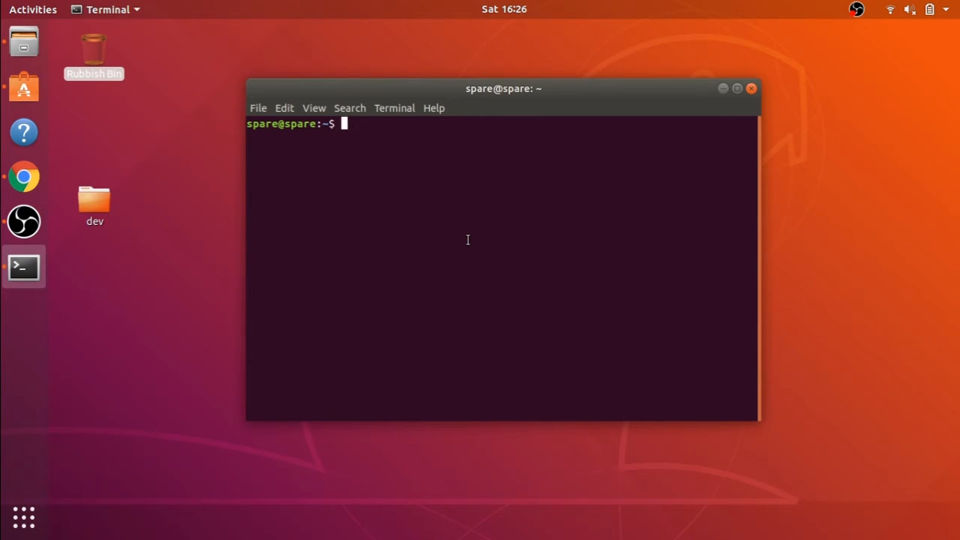
mouse_move(450, 134)
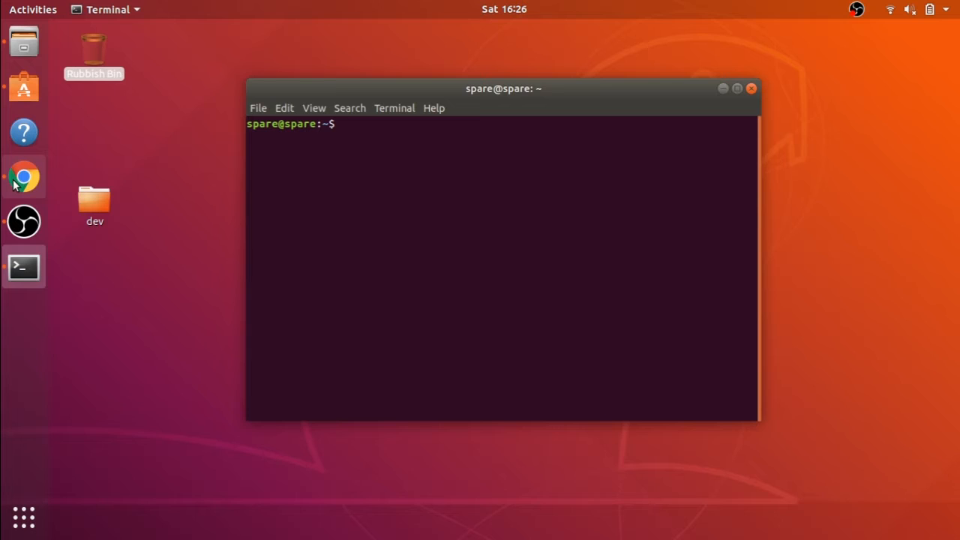
- Bring Chrome back and copy the 'sudo apt-add-repository' fengestad PPA command
left_click(23, 177)
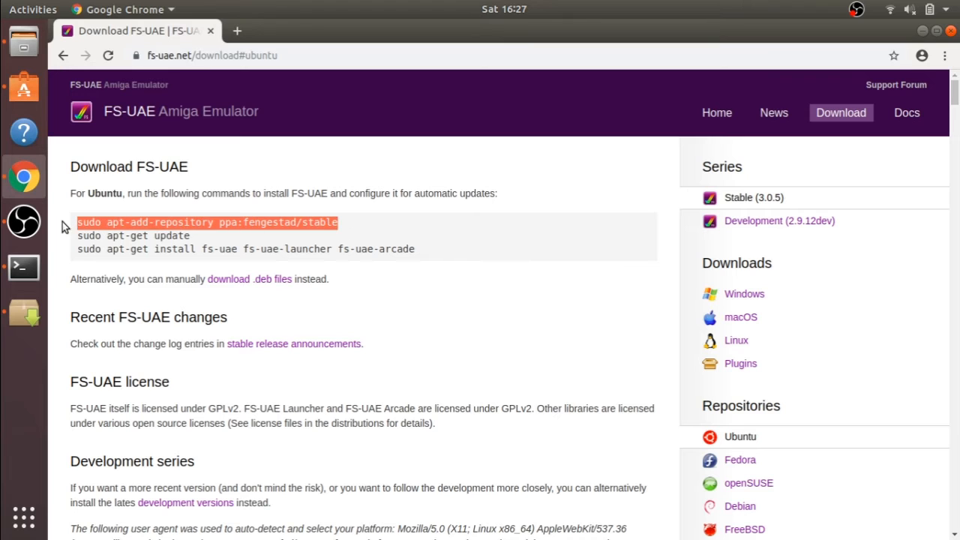
mouse_move(151, 195)
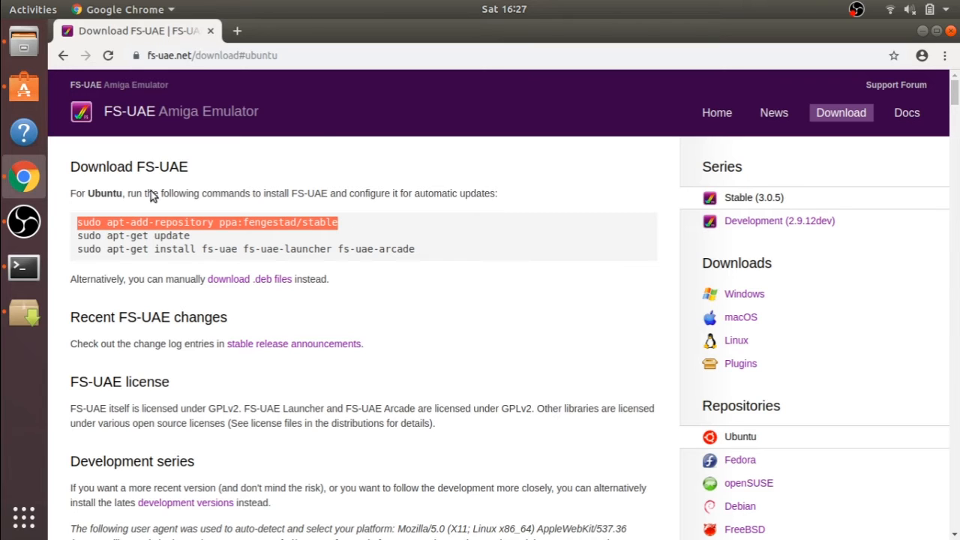
mouse_move(930, 31)
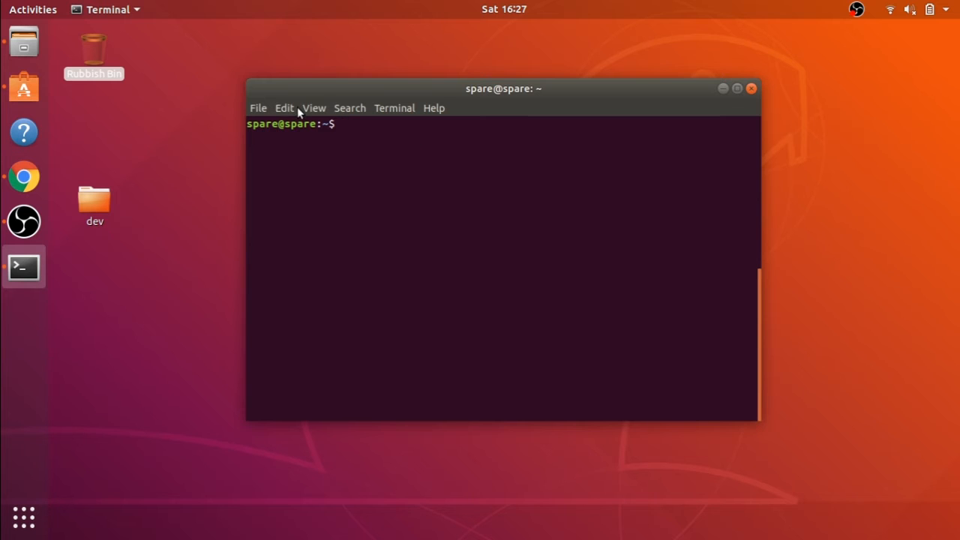
- Paste and run 'sudo apt-add-repository ppa:fengestad/stable', confirming with Enter, then return to Chrome
left_click(284, 107)
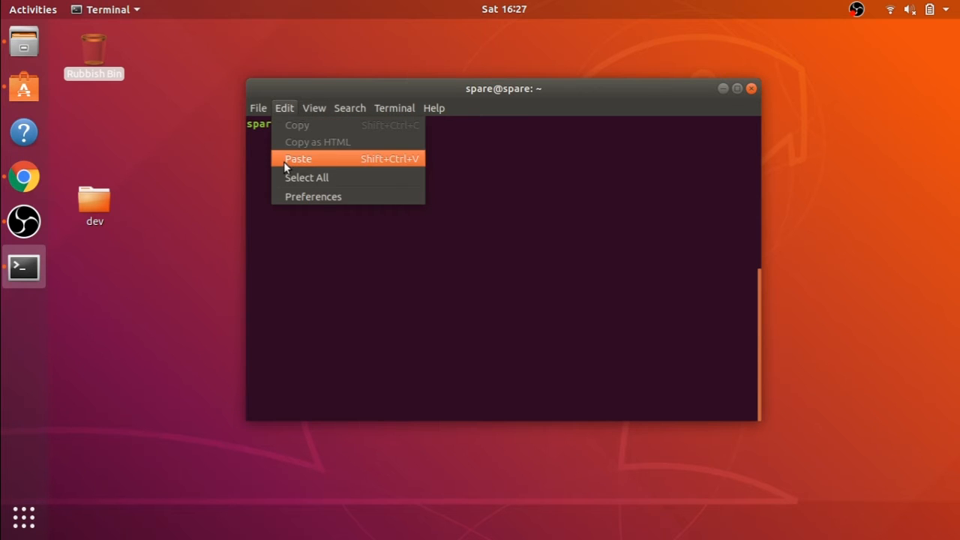
left_click(297, 158)
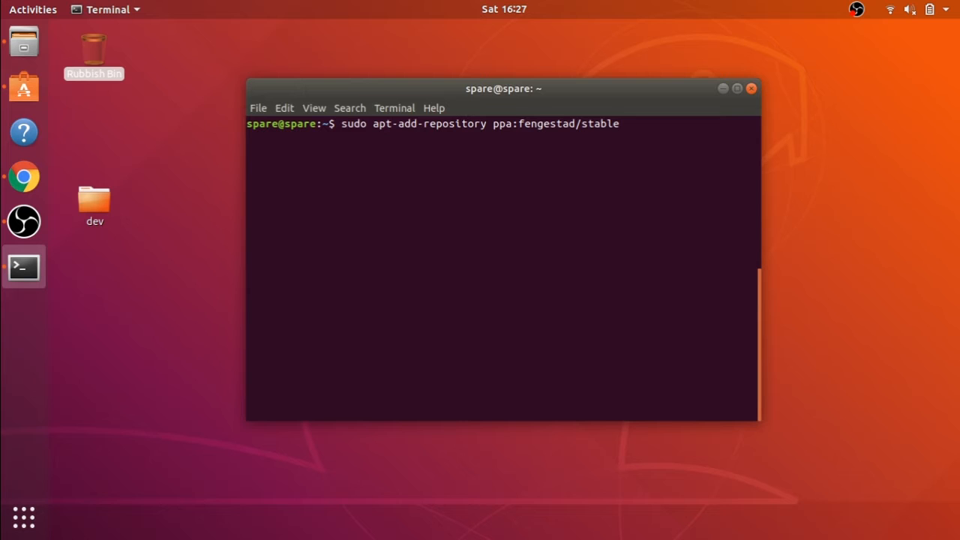
key("Return")
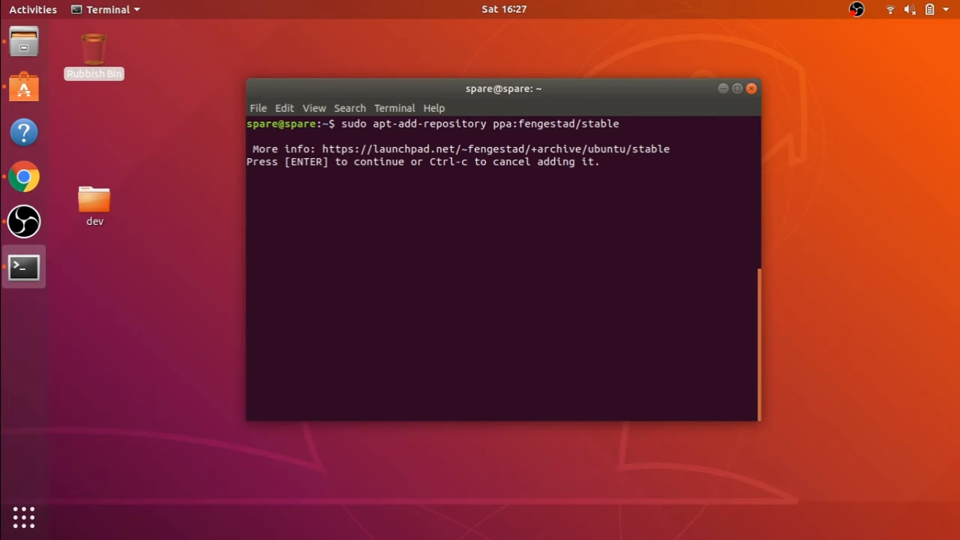
key("Return")
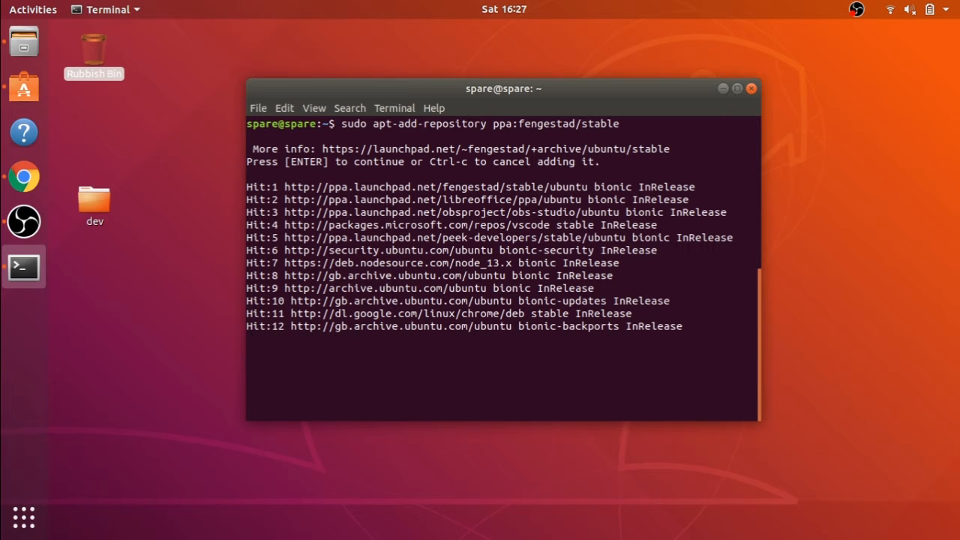
key("Return")
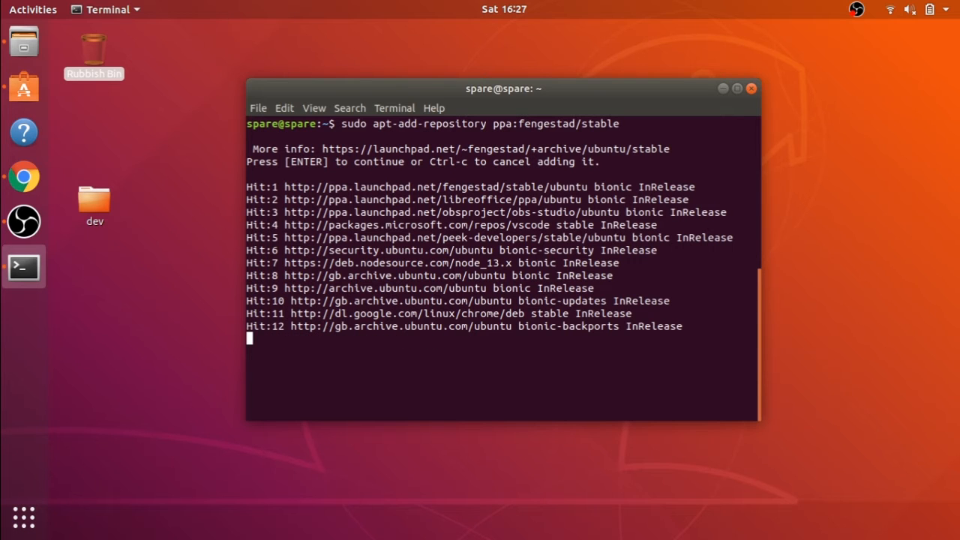
mouse_move(510, 392)
type("sudo apt-add-repository ppa:fengestad/stable")
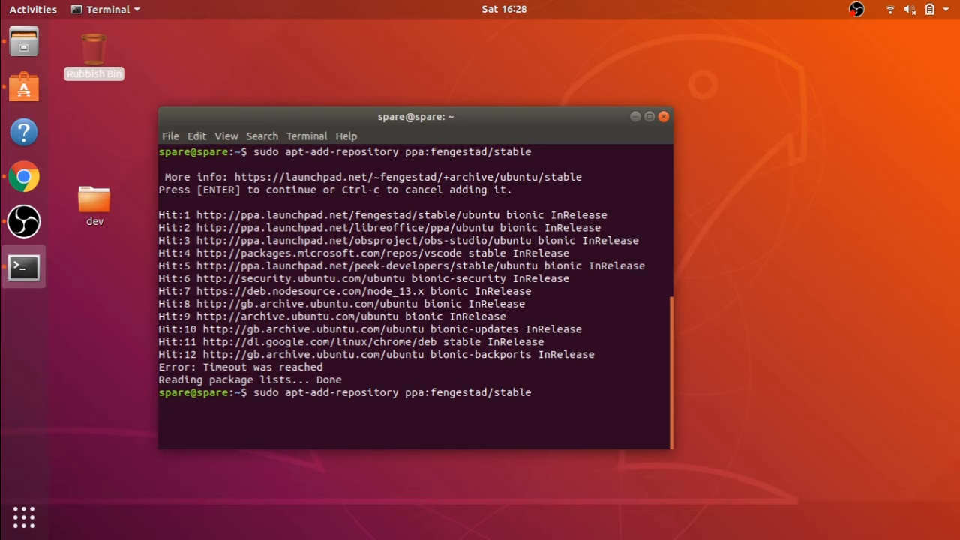
key("Return")
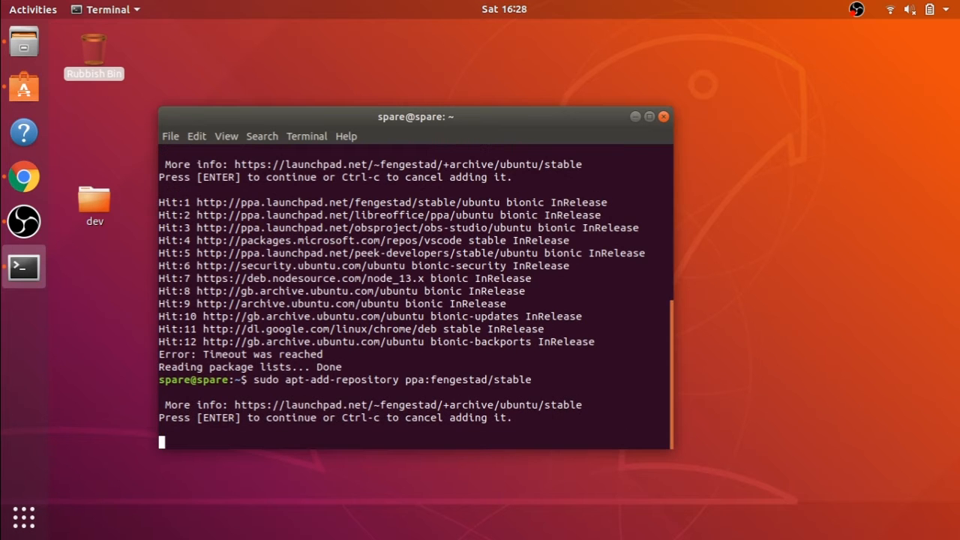
key("Return")
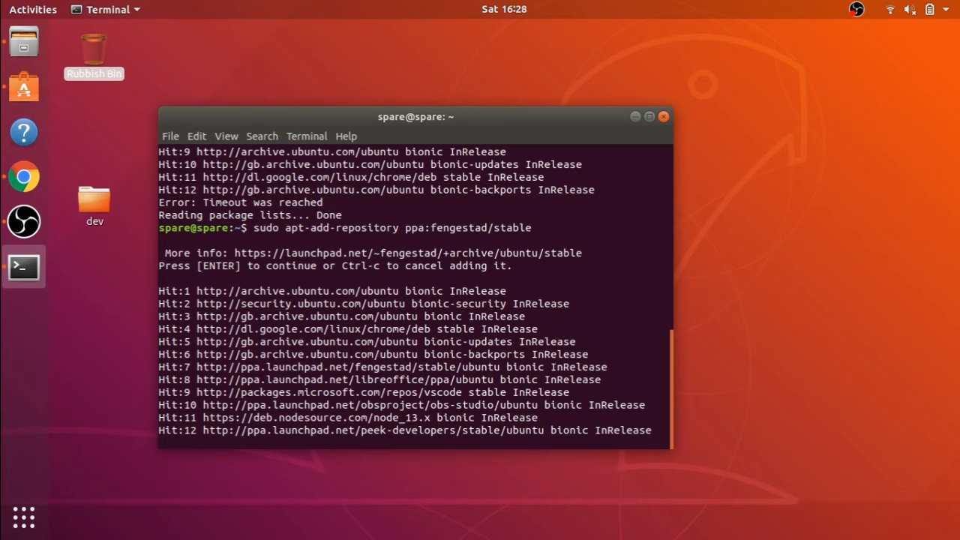
key("Return")
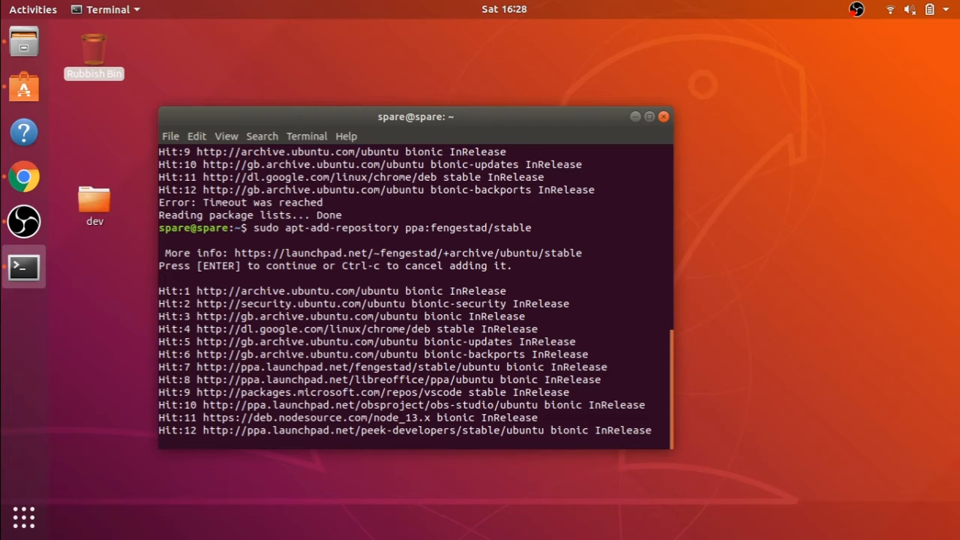
key("Return")
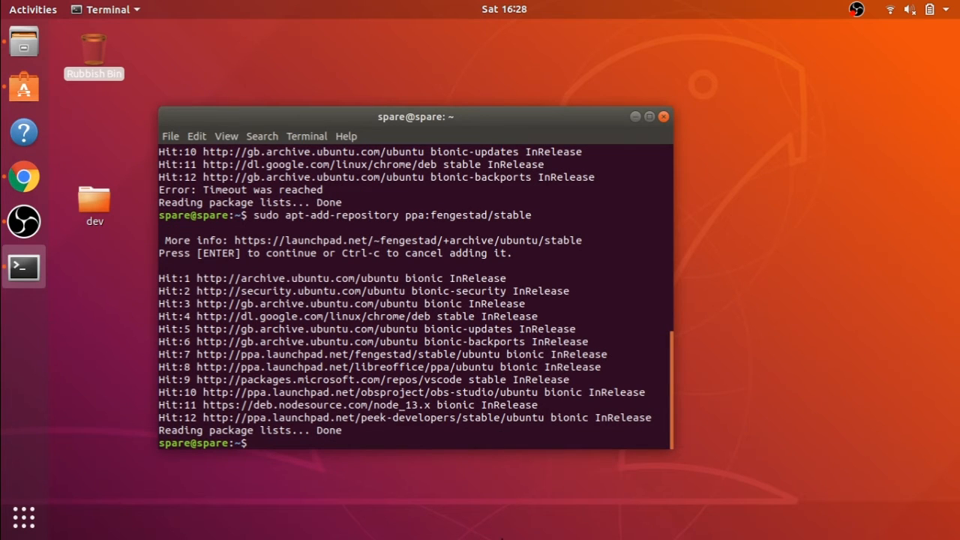
left_click(23, 176)
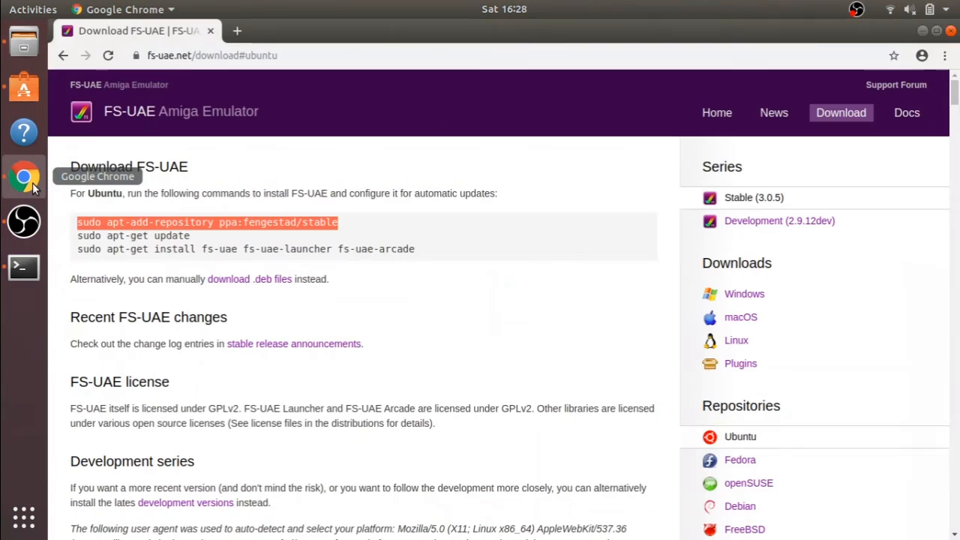
mouse_move(194, 240)
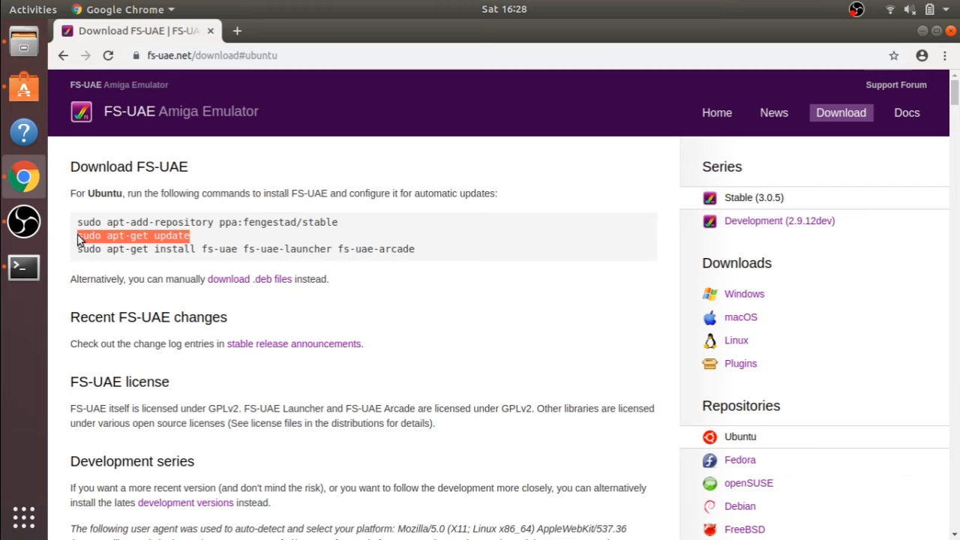
mouse_move(893, 49)
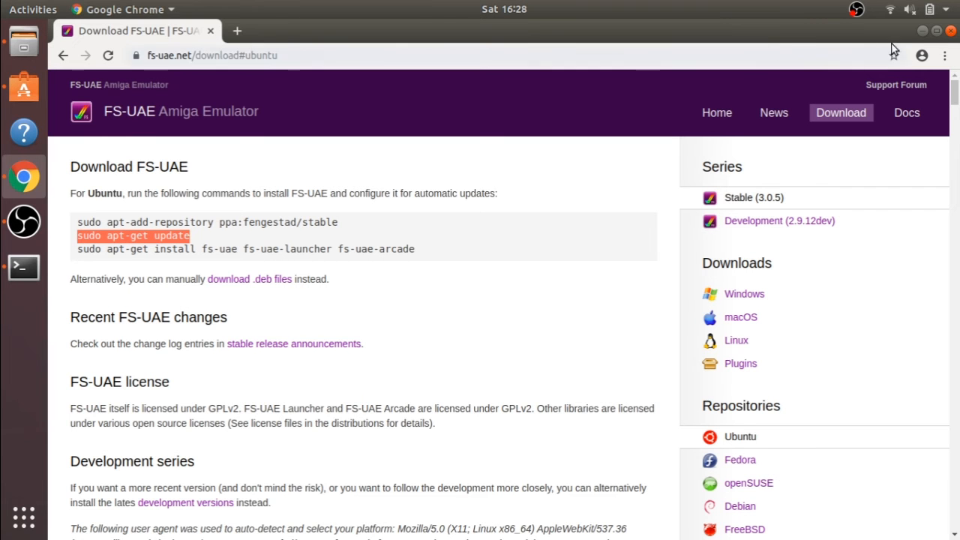
- Copy 'sudo apt-get update' from the FS-UAE page and switch back to Terminal
left_click(24, 266)
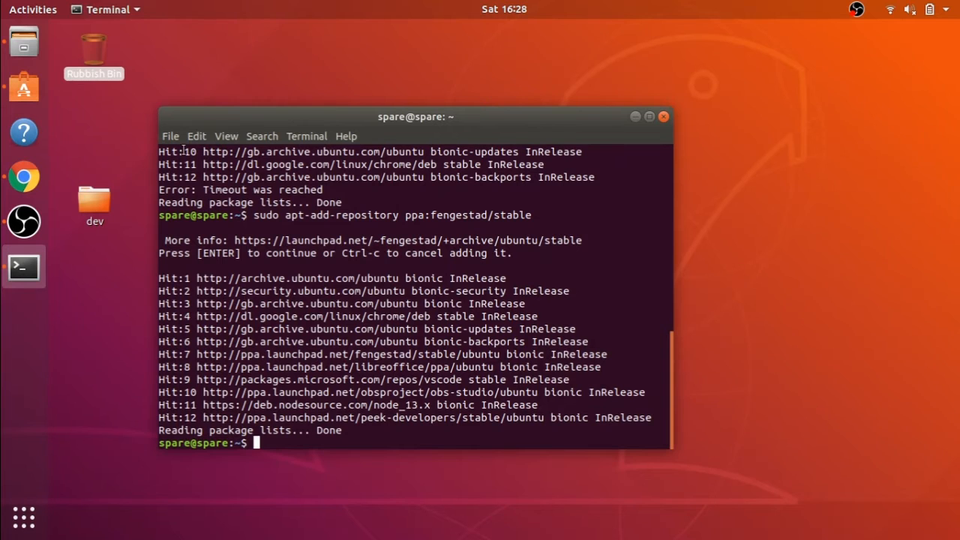
- Paste and run 'sudo apt-get update' to refresh package lists with the fengestad repository
left_click(197, 136)
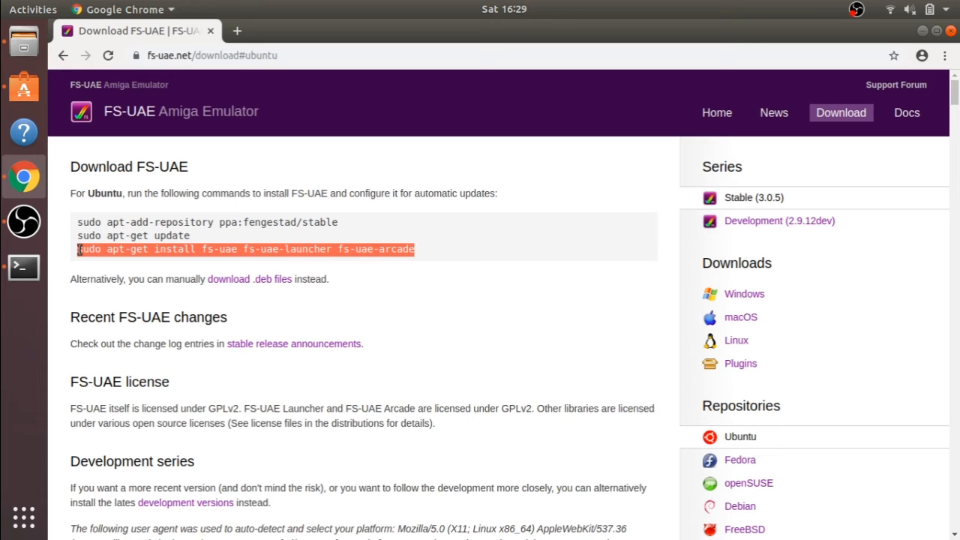
mouse_move(869, 9)
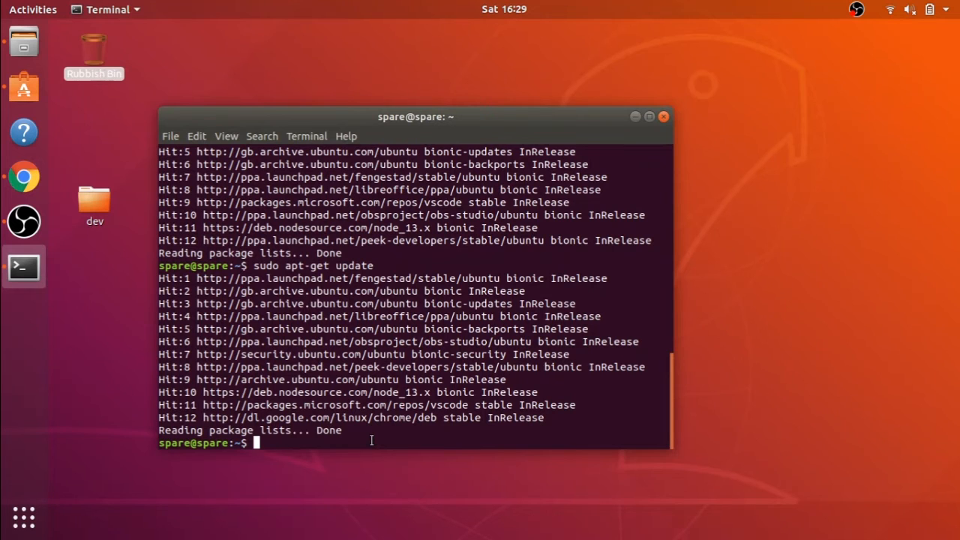
- Install fs-uae, fs-uae-launcher and fs-uae-arcade, answering y, and cancel the problem report
left_click(197, 136)
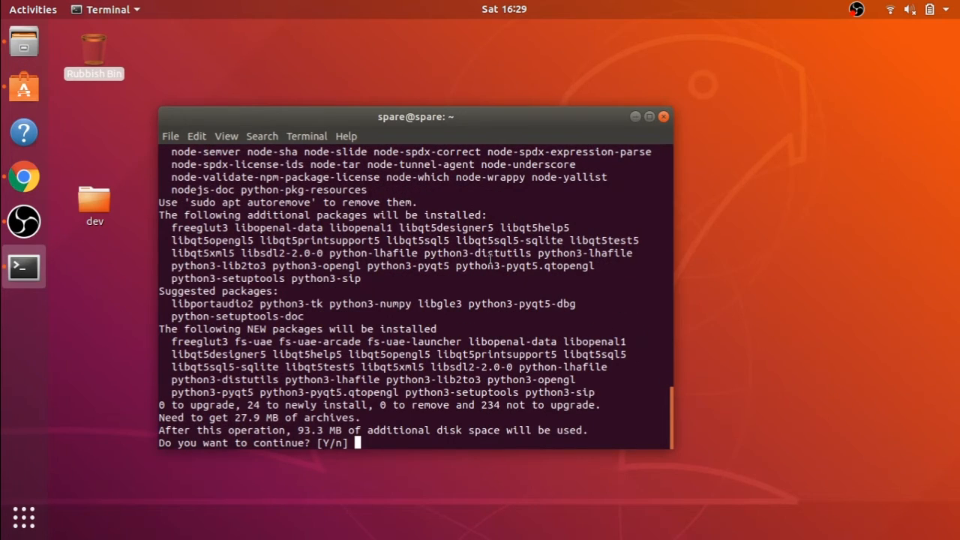
type("y")
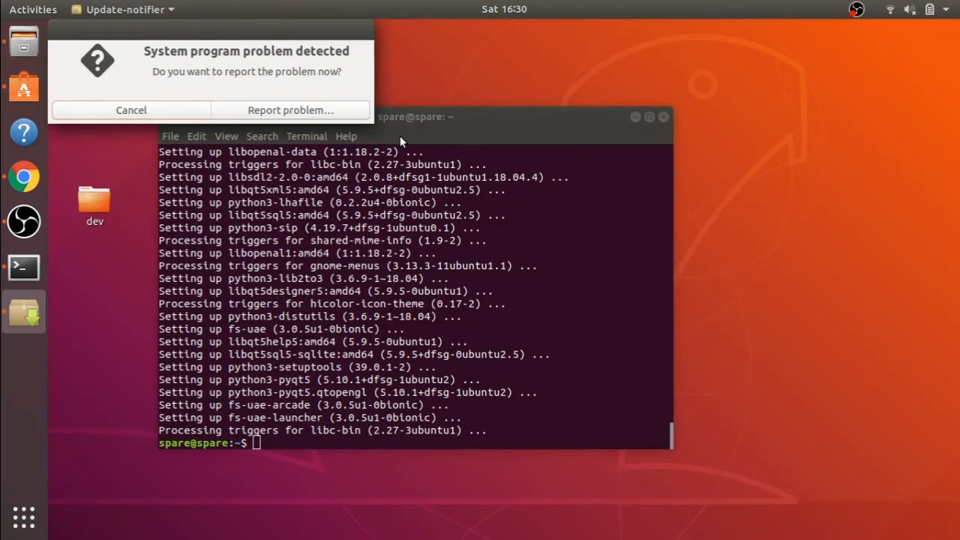
mouse_move(138, 150)
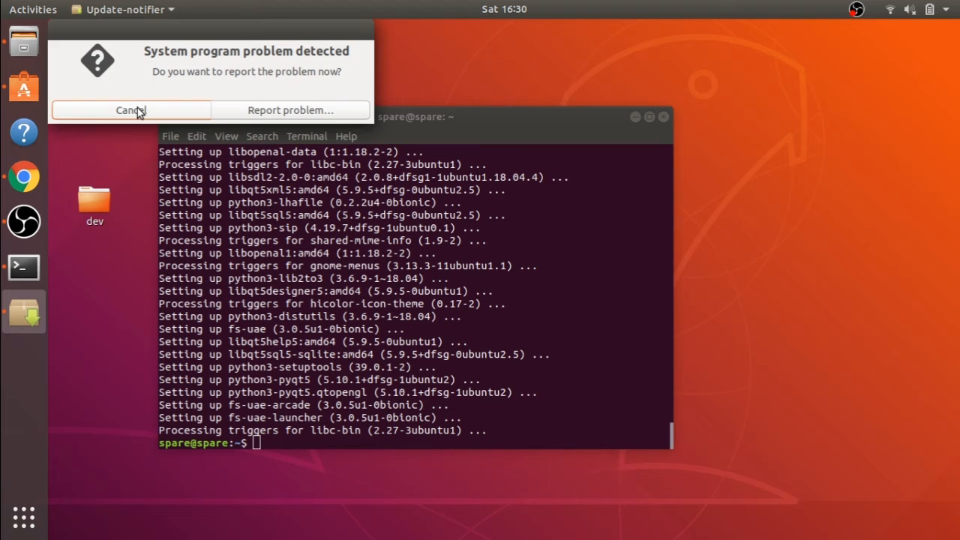
left_click(130, 110)
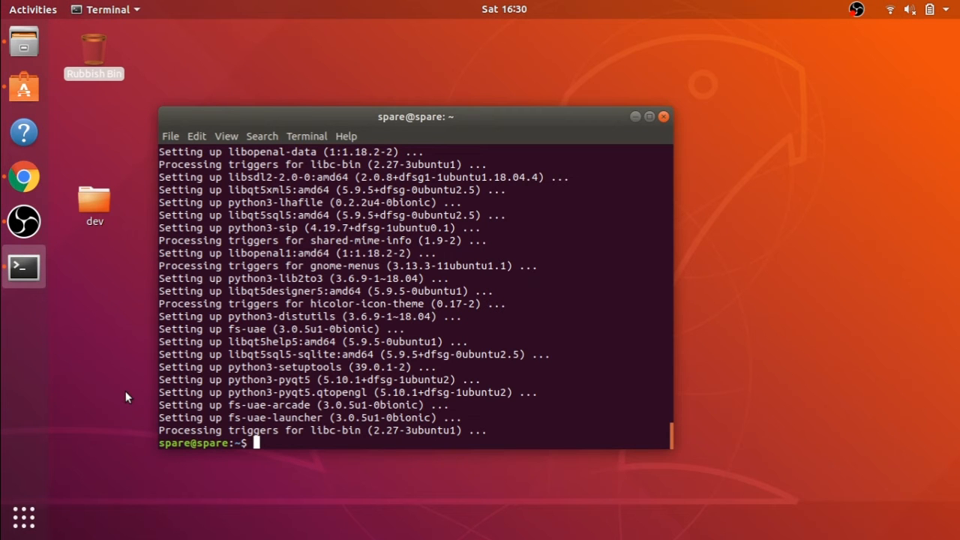
left_click(23, 516)
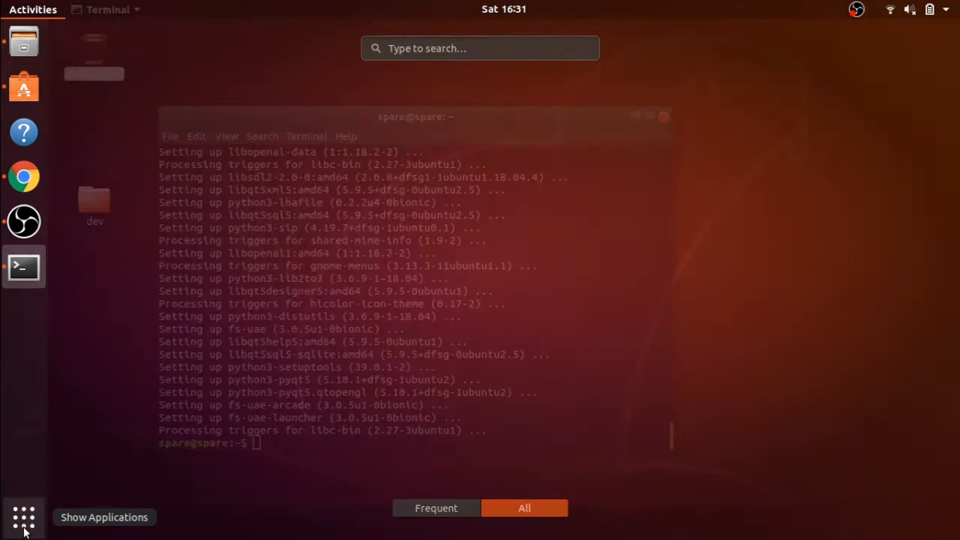
- Launch FS-UAE Arcade from the applications overview and view its empty game list
left_click(24, 517)
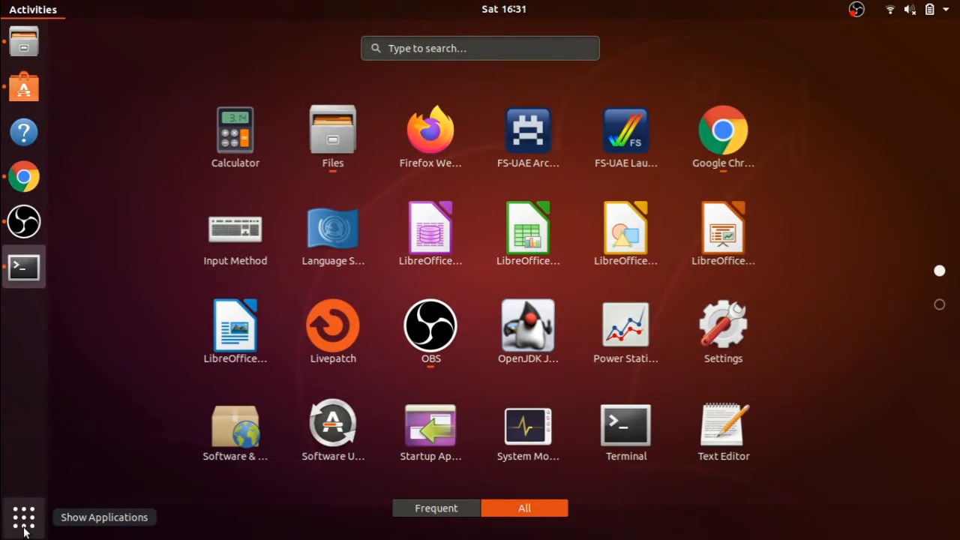
mouse_move(528, 131)
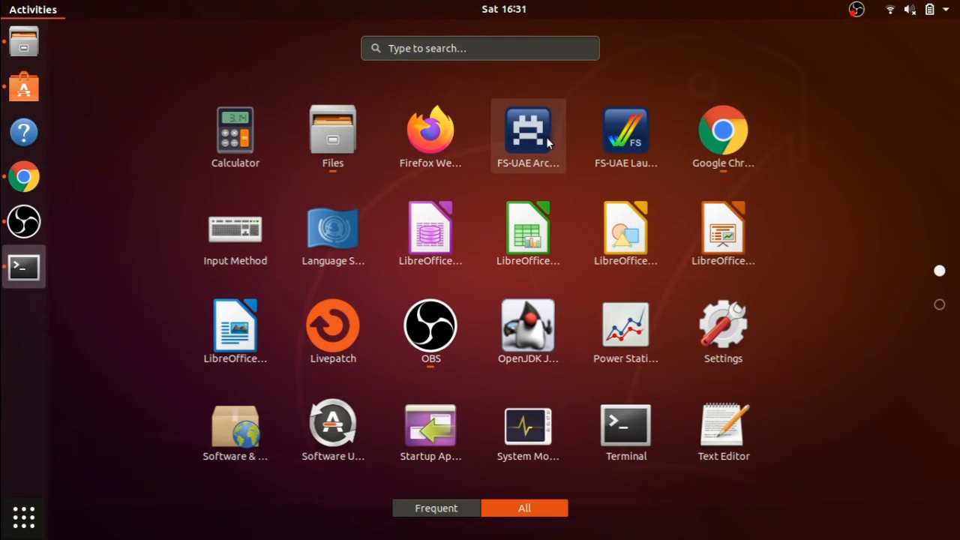
left_click(527, 129)
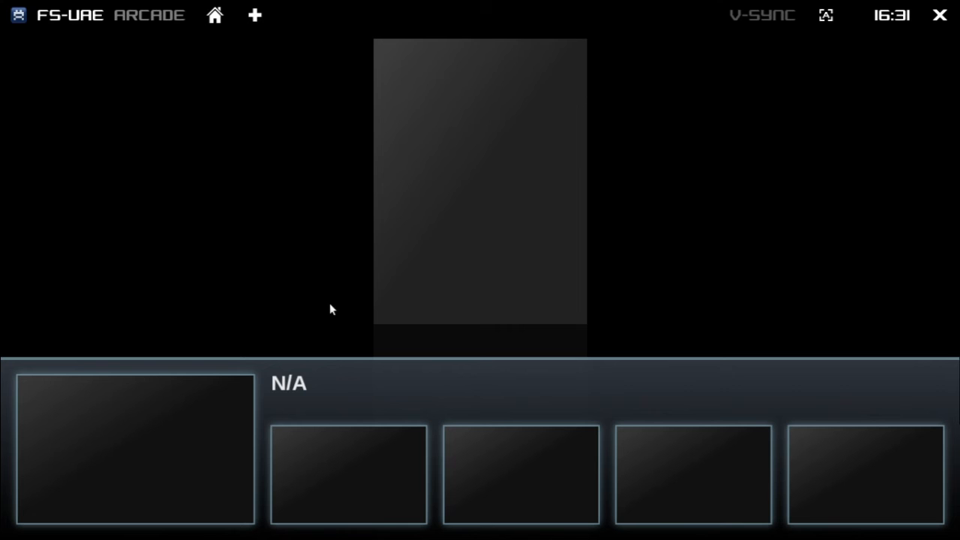
mouse_move(306, 504)
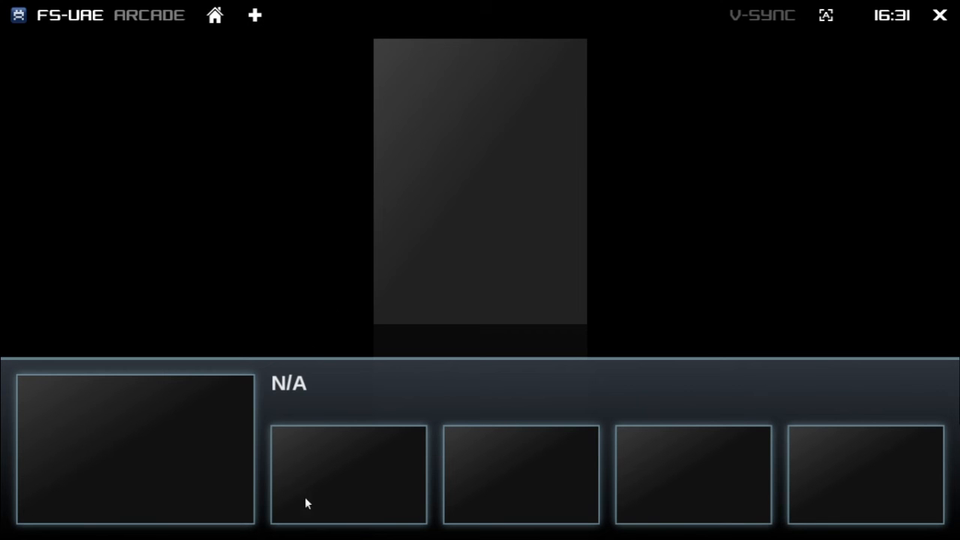
mouse_move(859, 24)
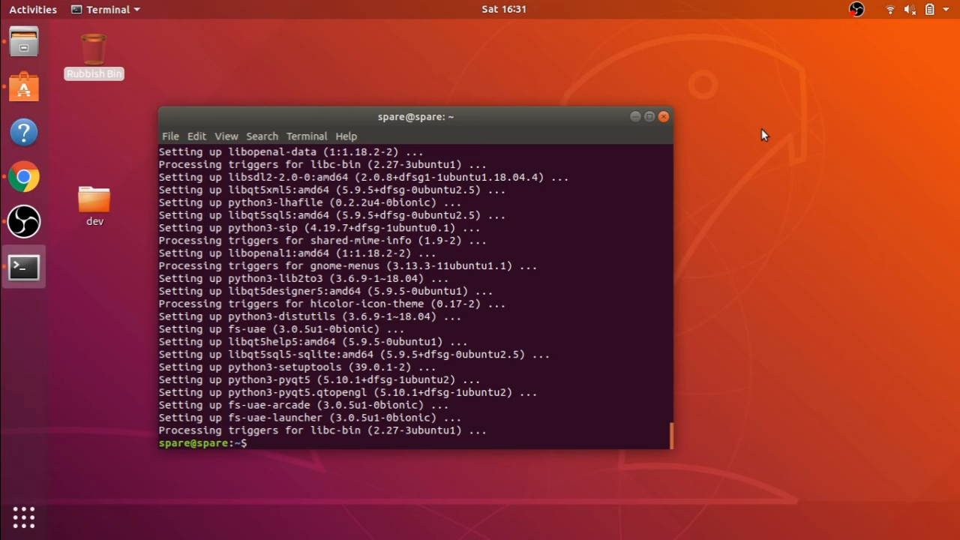
mouse_move(24, 517)
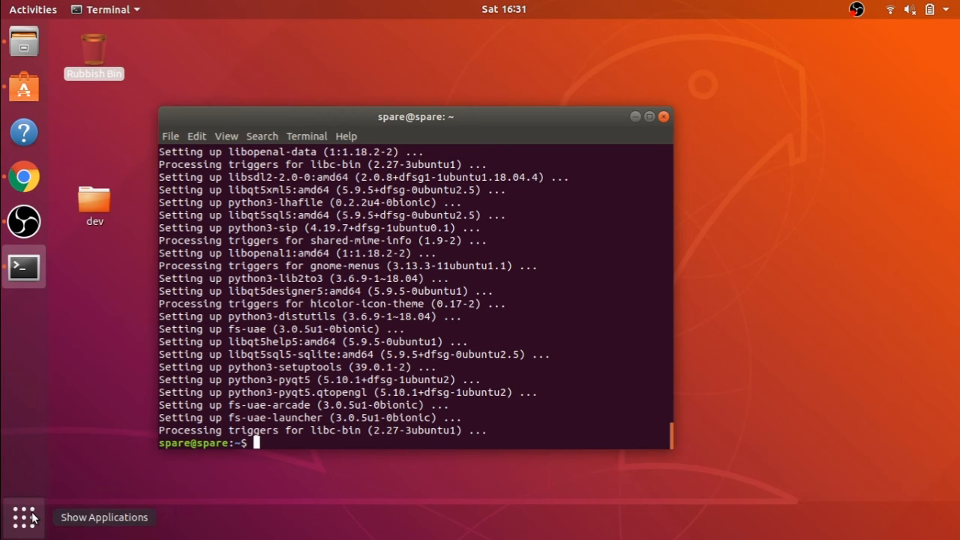
- Open FS-UAE Launcher and browse the CD-ROM, ROM & RAM and Additional Configuration tabs
left_click(23, 517)
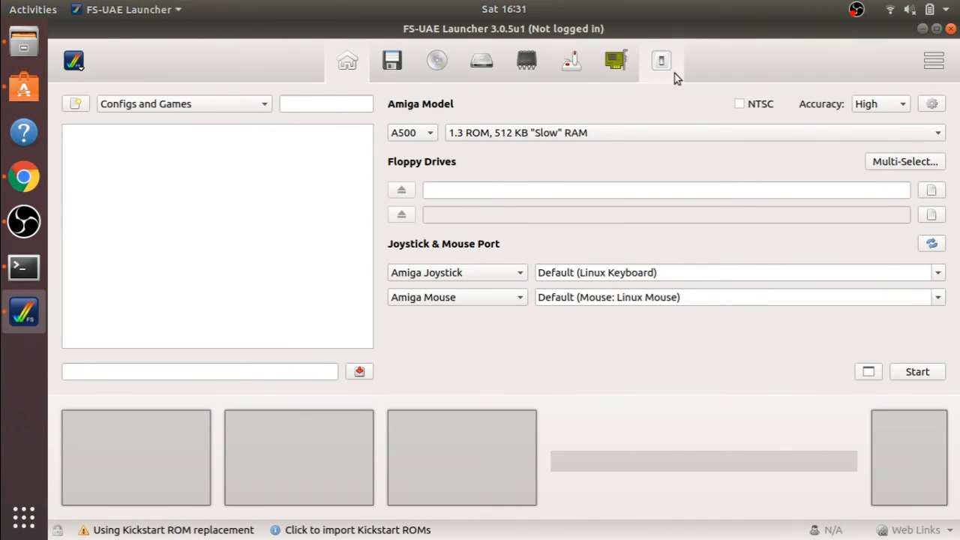
mouse_move(851, 77)
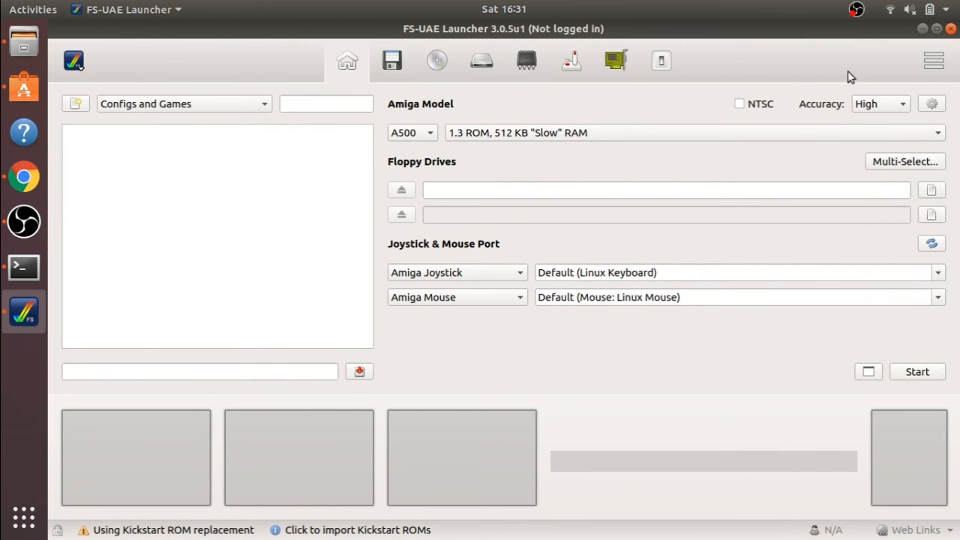
mouse_move(839, 93)
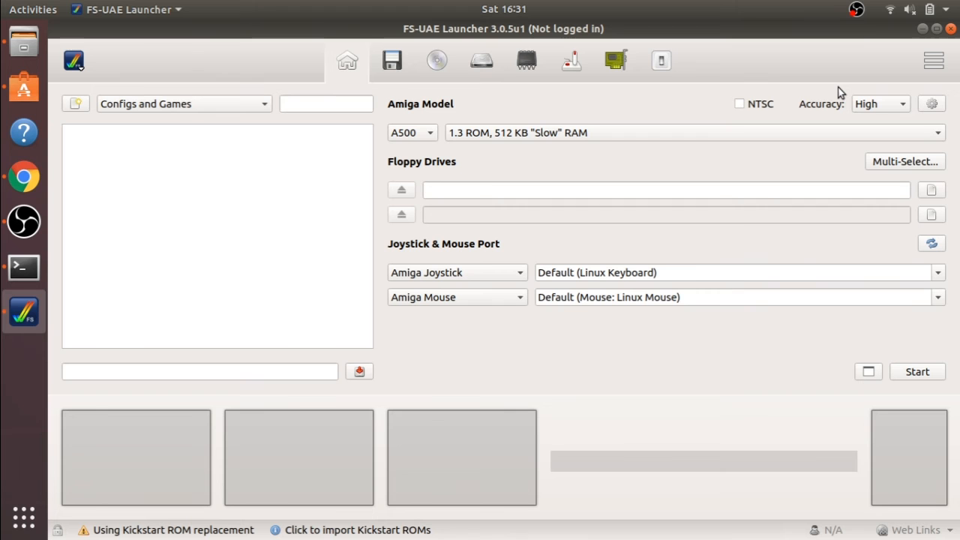
mouse_move(418, 118)
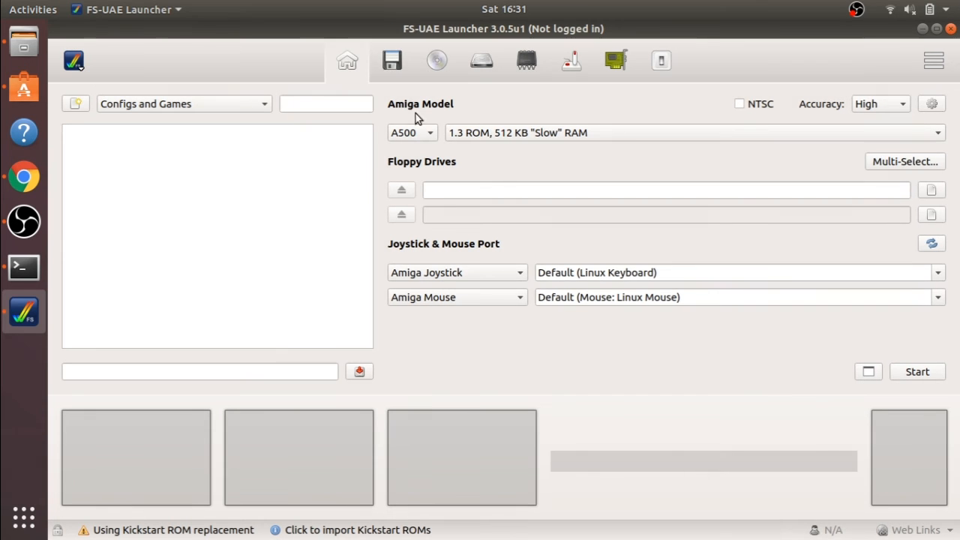
left_click(437, 61)
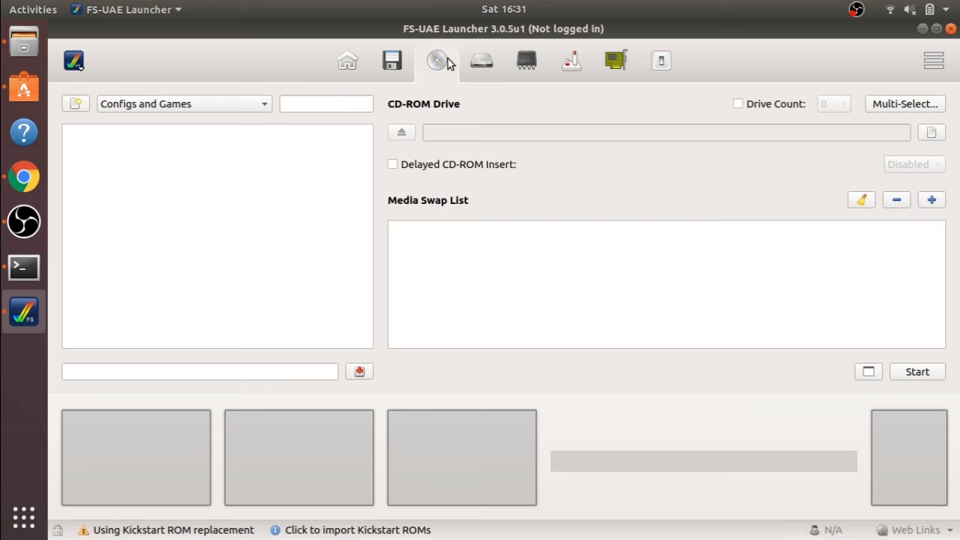
left_click(570, 61)
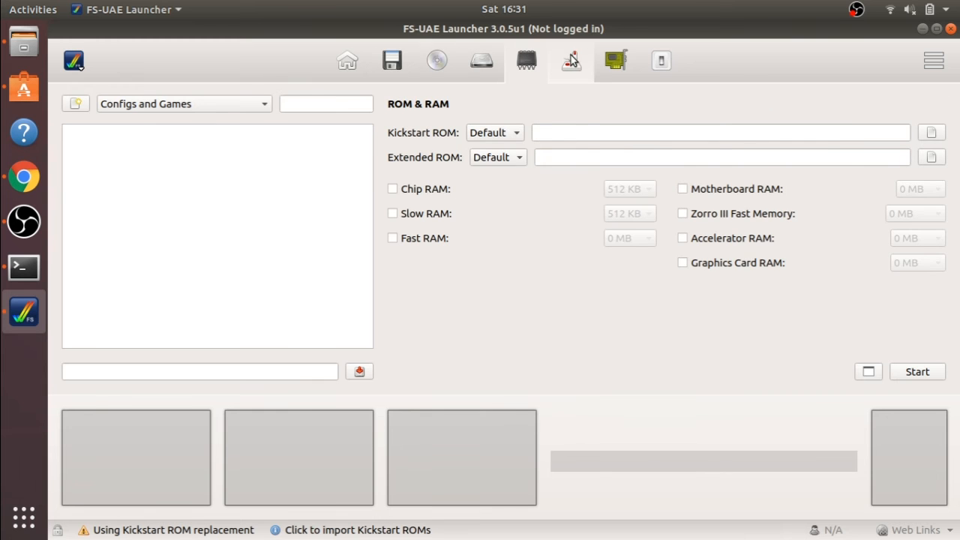
left_click(615, 61)
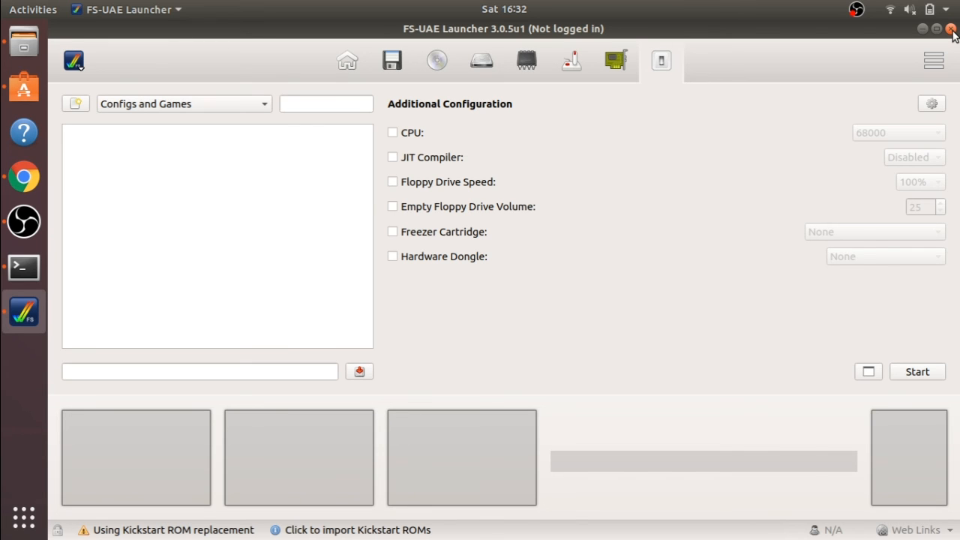
- View the status-bar warning that the missing Kickstart ROM is replaced by the AROS ROM
left_click(173, 529)
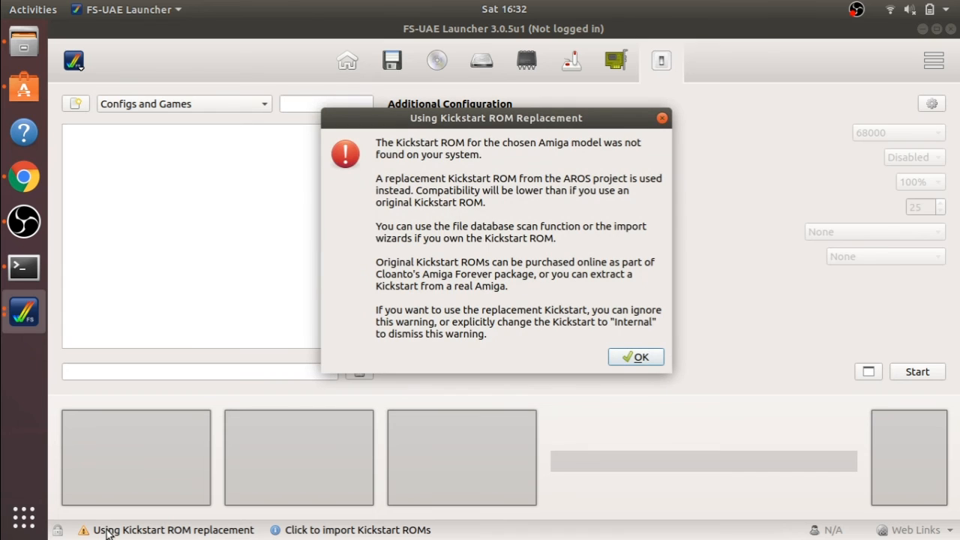
mouse_move(452, 249)
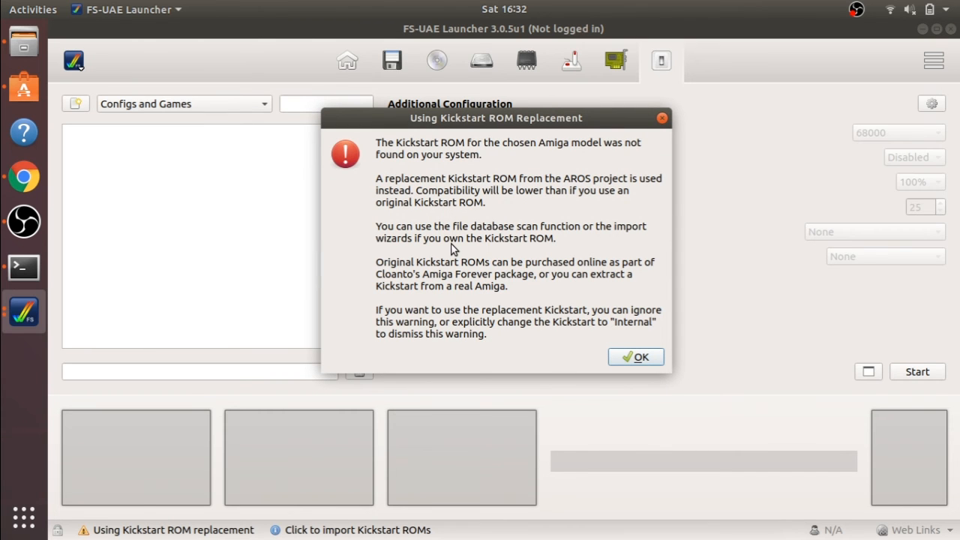
mouse_move(664, 145)
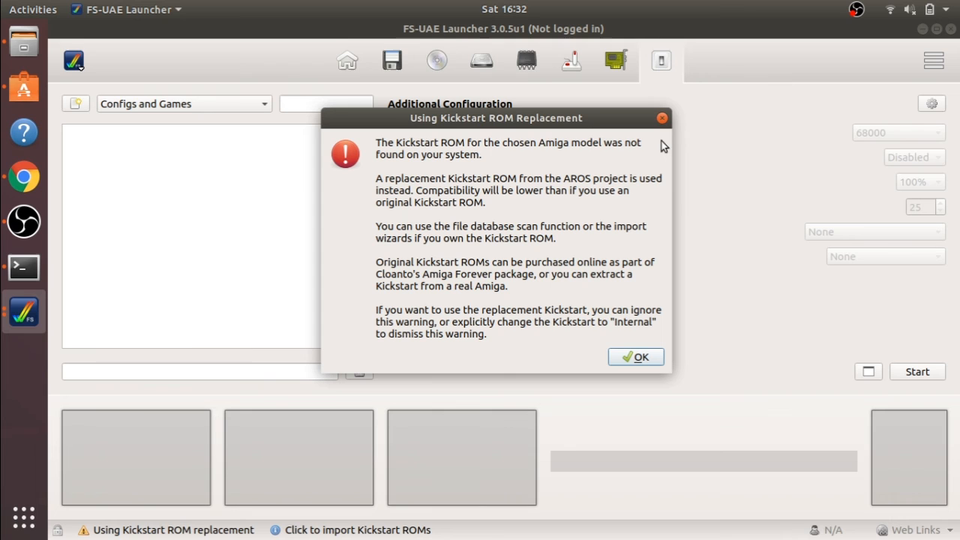
mouse_move(532, 238)
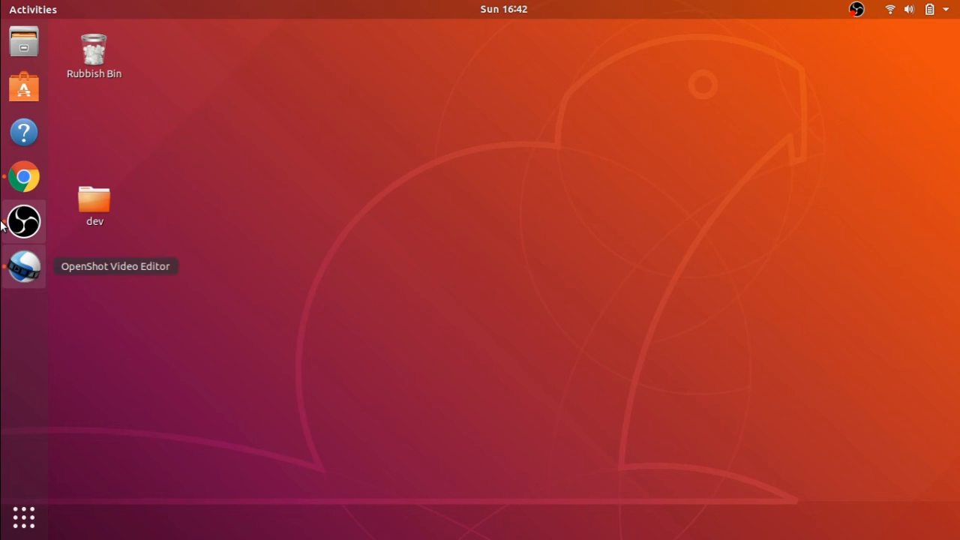
- Browse in Files from the home folder to Documents/FS-UAE
left_click(23, 41)
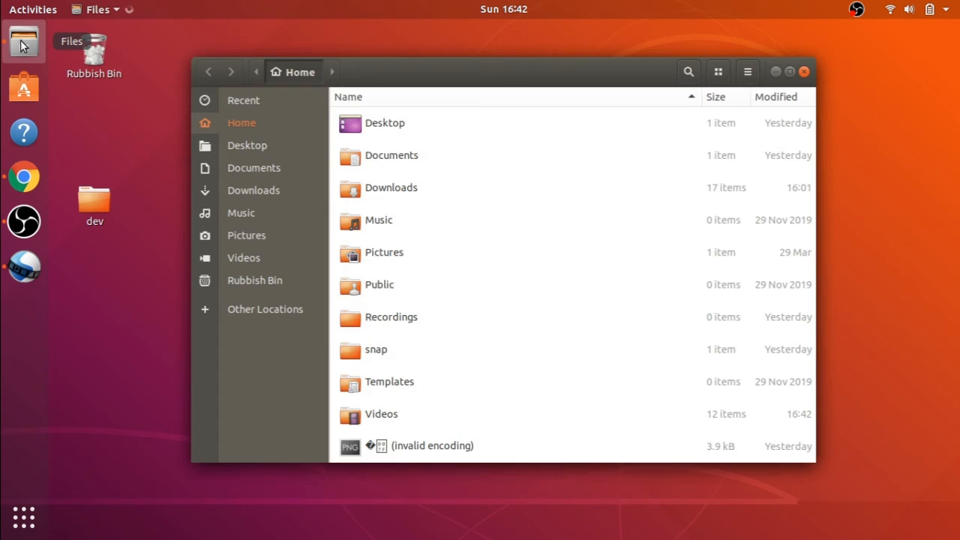
mouse_move(270, 100)
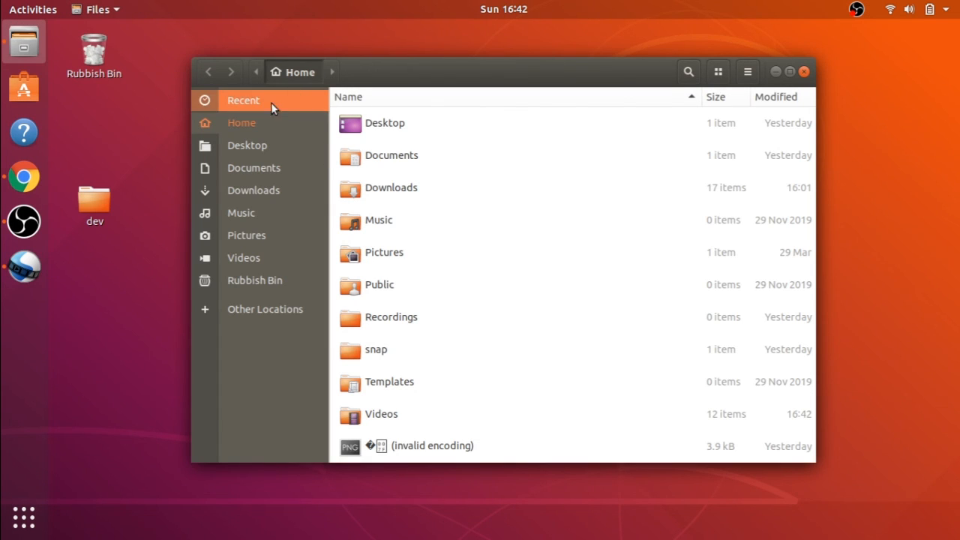
mouse_move(263, 122)
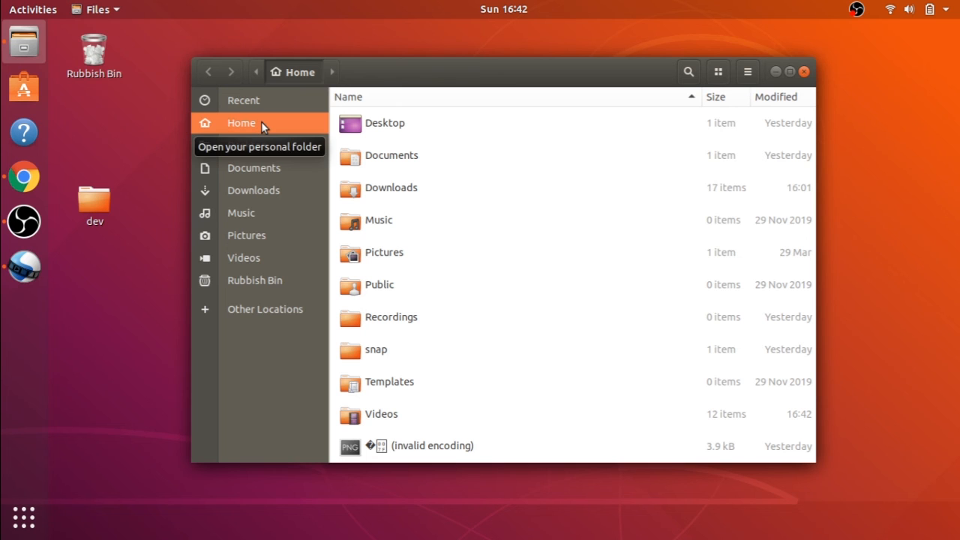
double_click(390, 156)
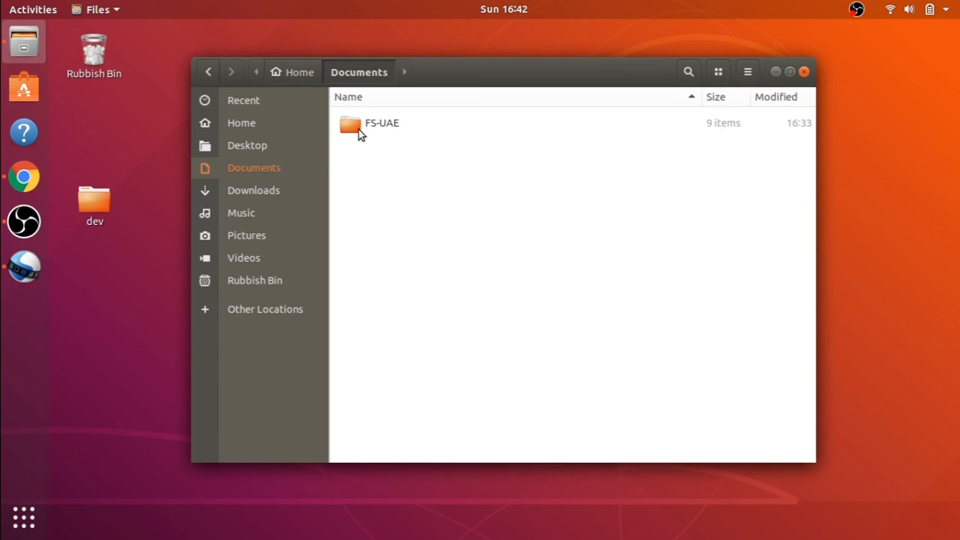
double_click(382, 123)
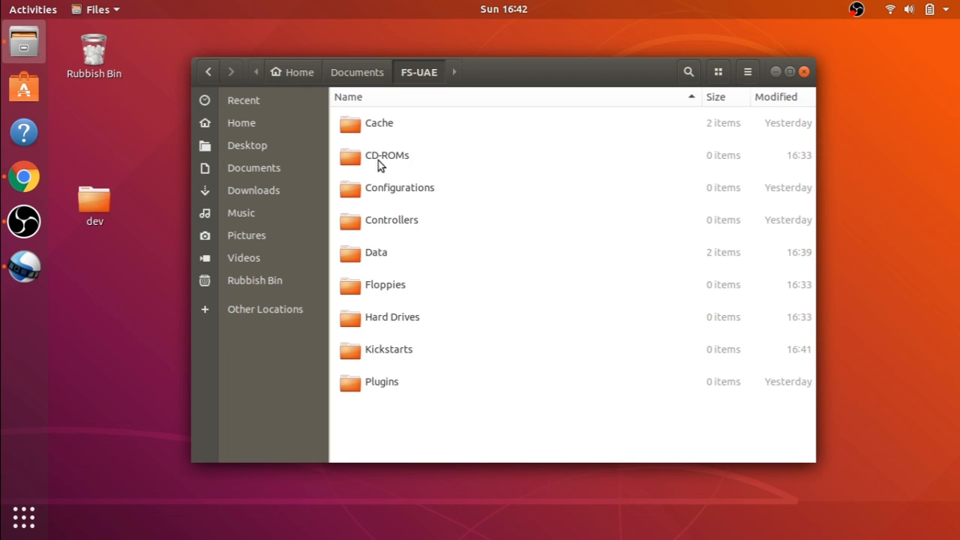
mouse_move(397, 284)
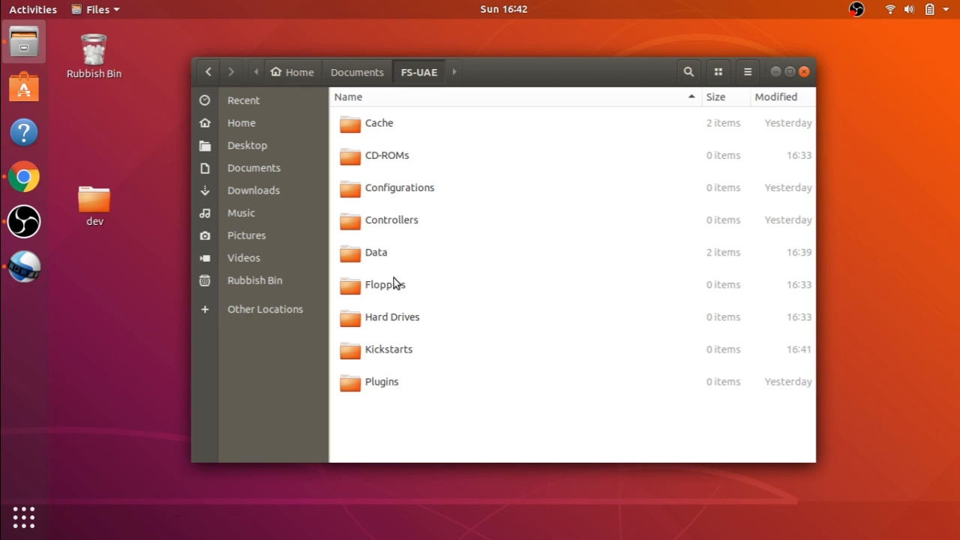
mouse_move(431, 366)
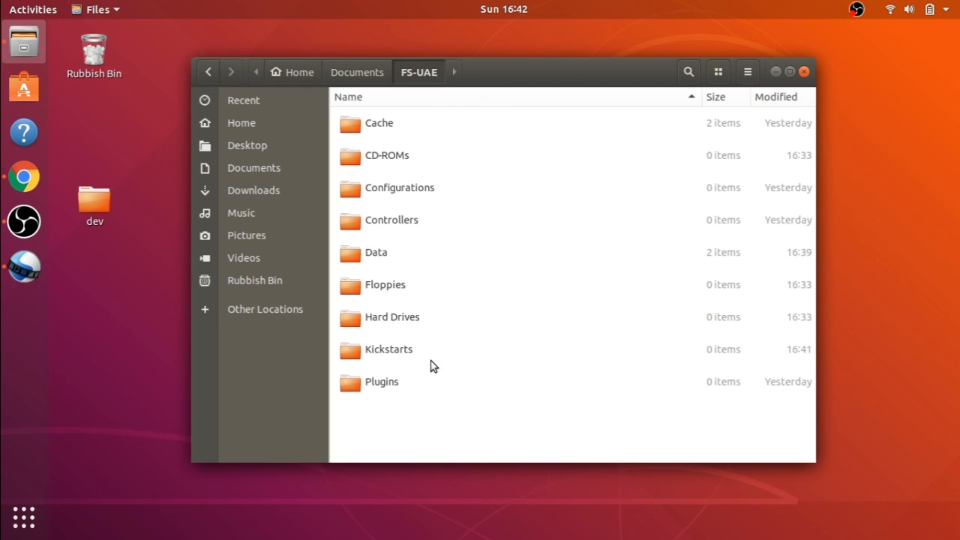
- Select Hard Drives, Floppies, CD-ROMs and Kickstarts, then open the Kickstarts folder
left_click(392, 317)
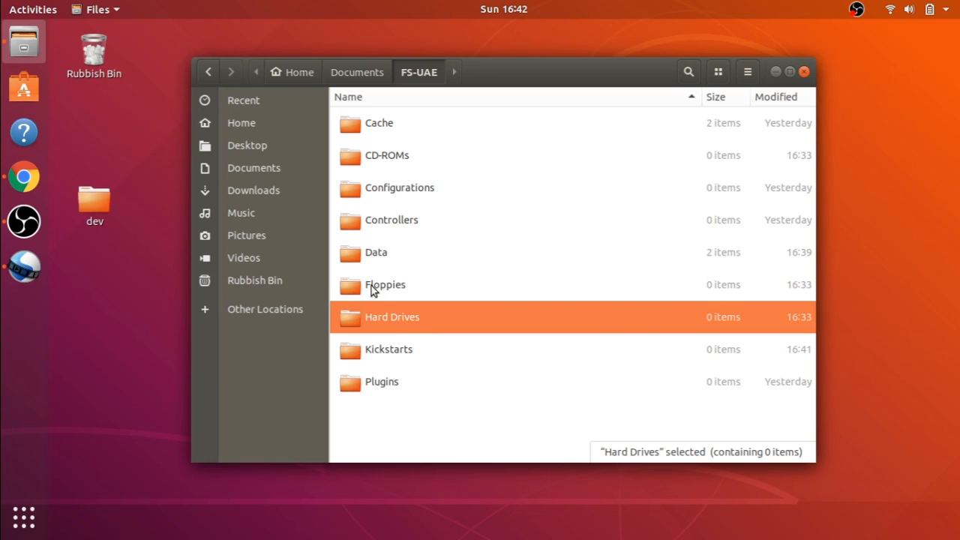
left_click(385, 285)
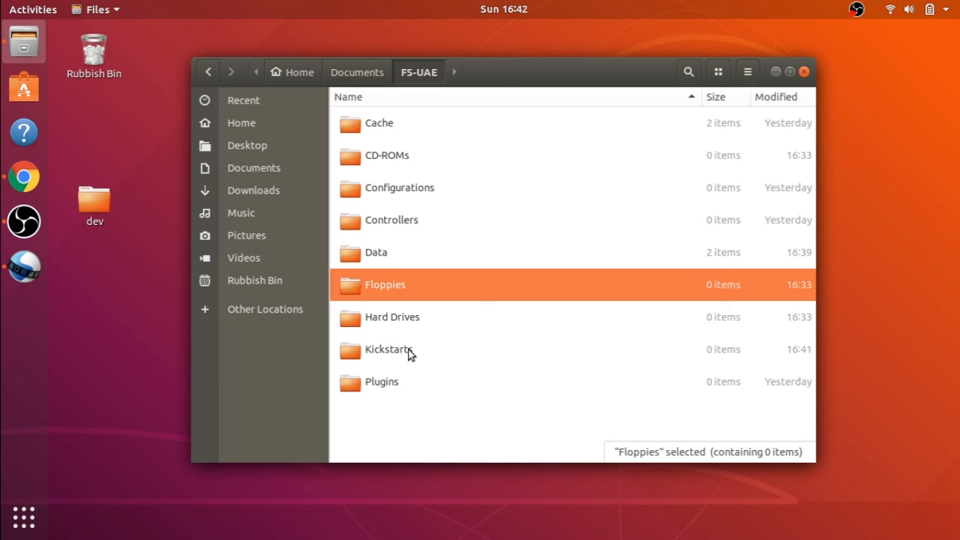
left_click(386, 155)
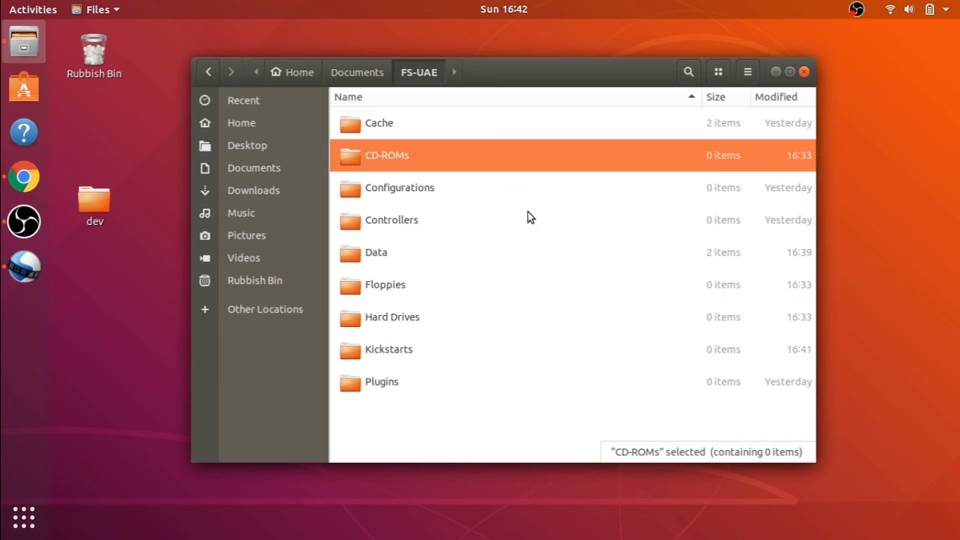
left_click(388, 349)
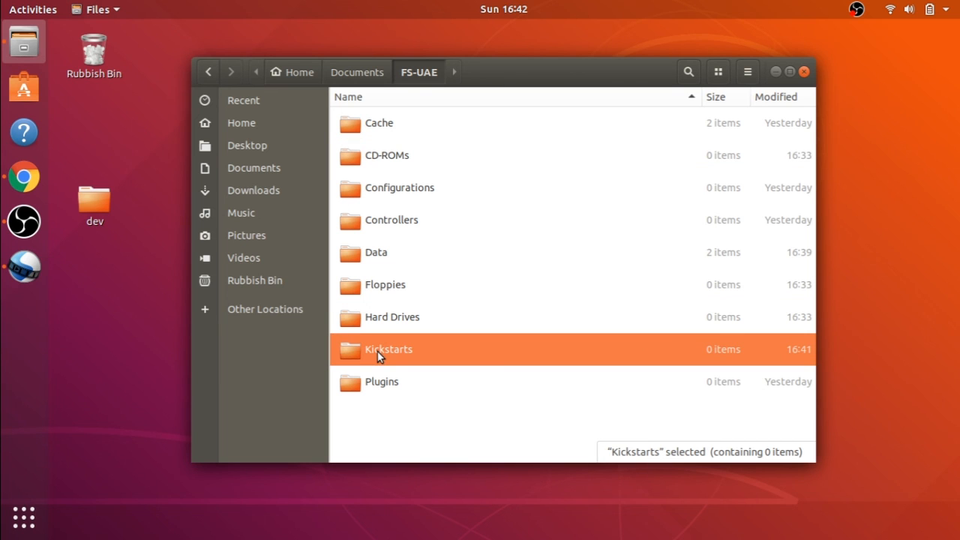
double_click(389, 348)
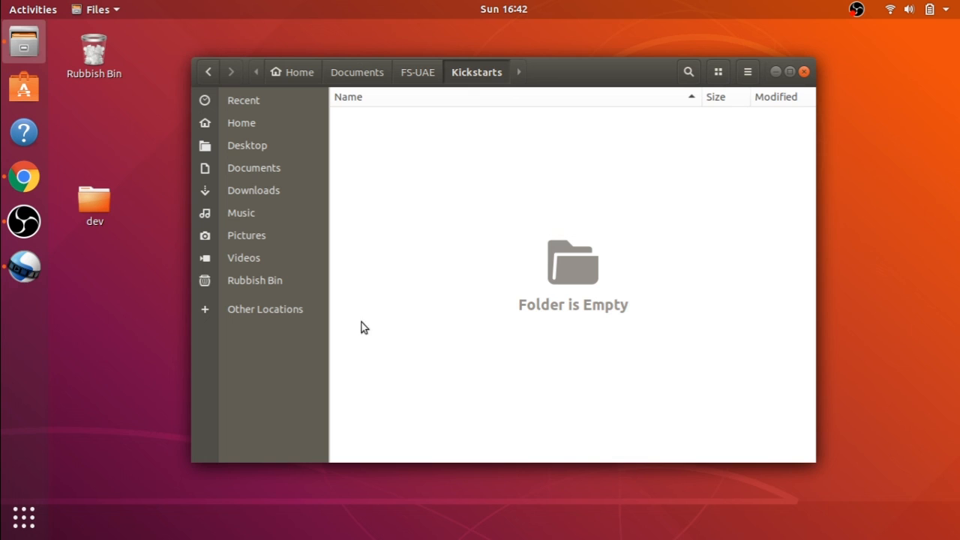
mouse_move(437, 190)
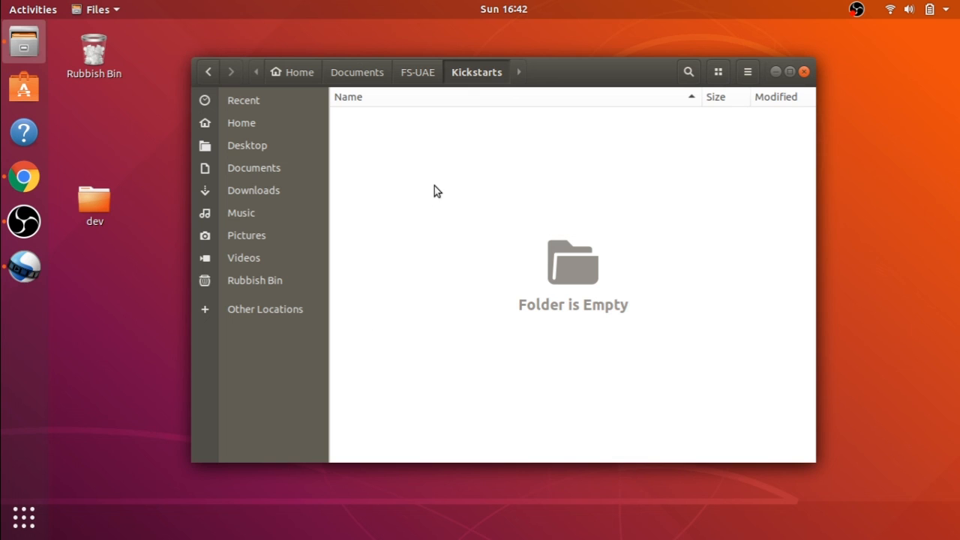
mouse_move(791, 97)
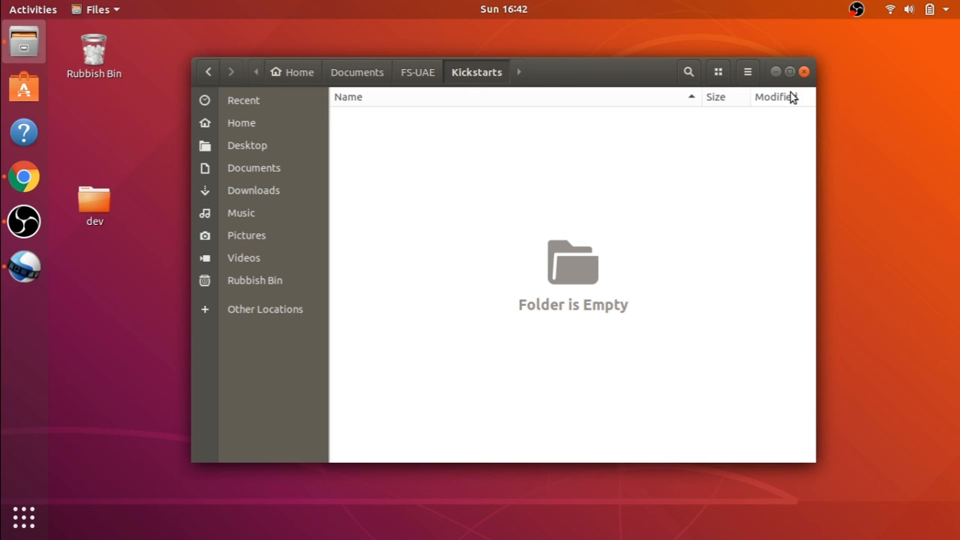